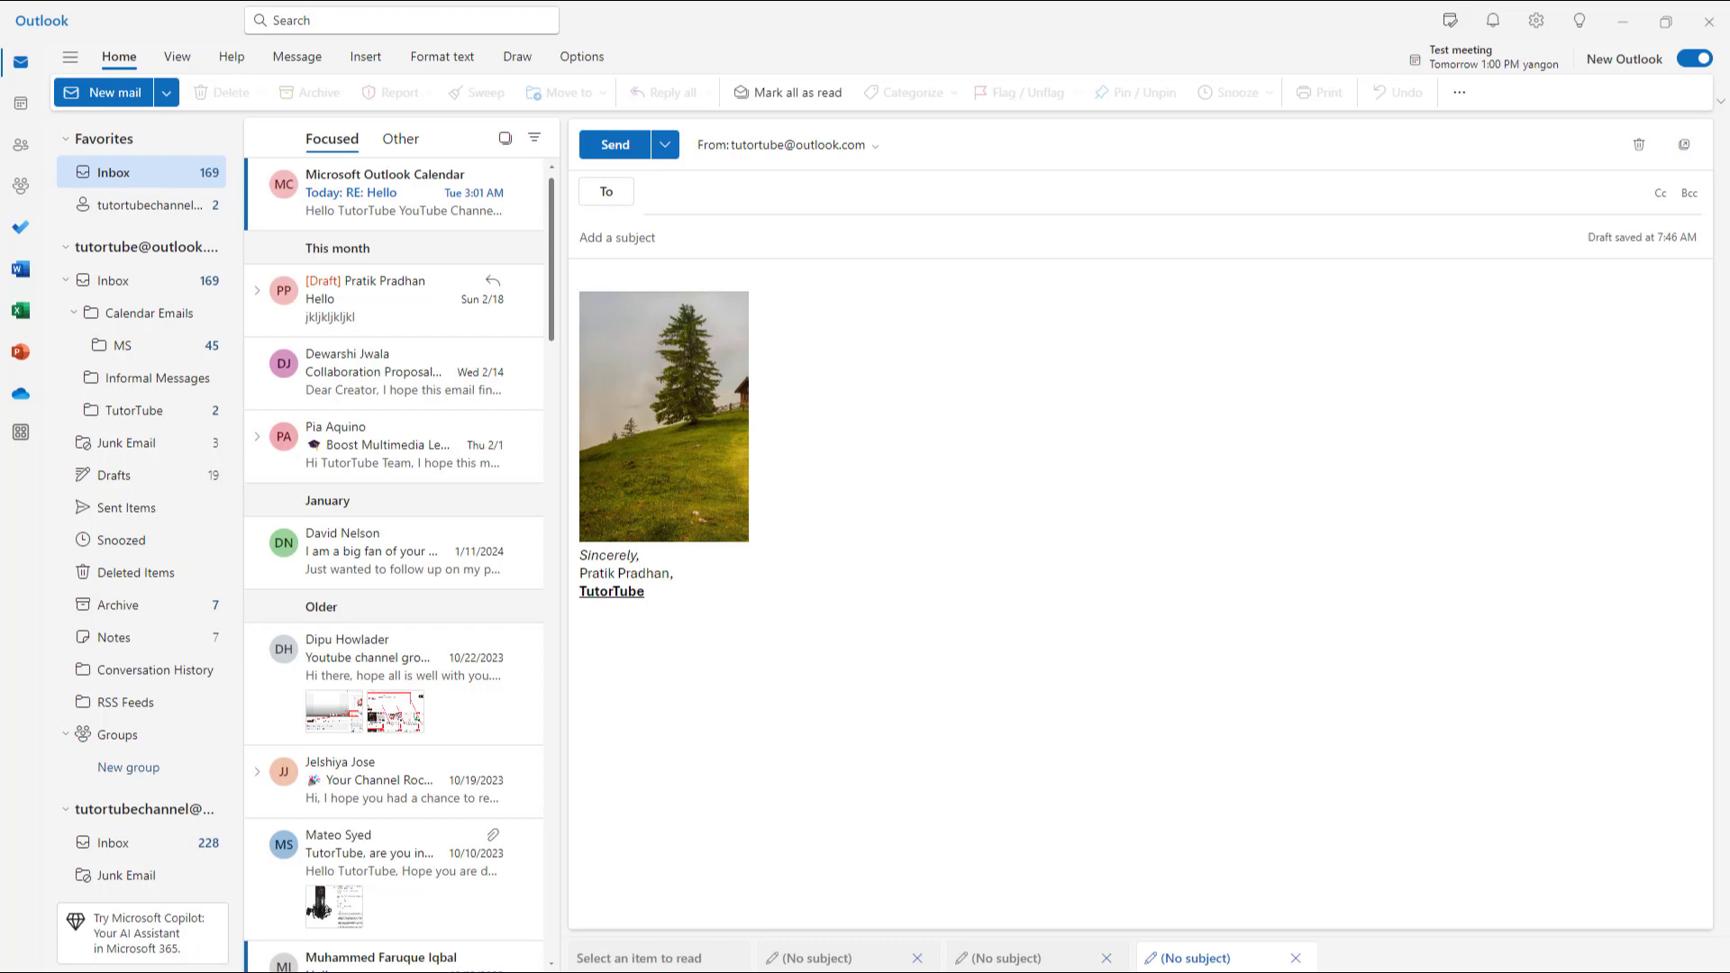
mouse_move(1121, 503)
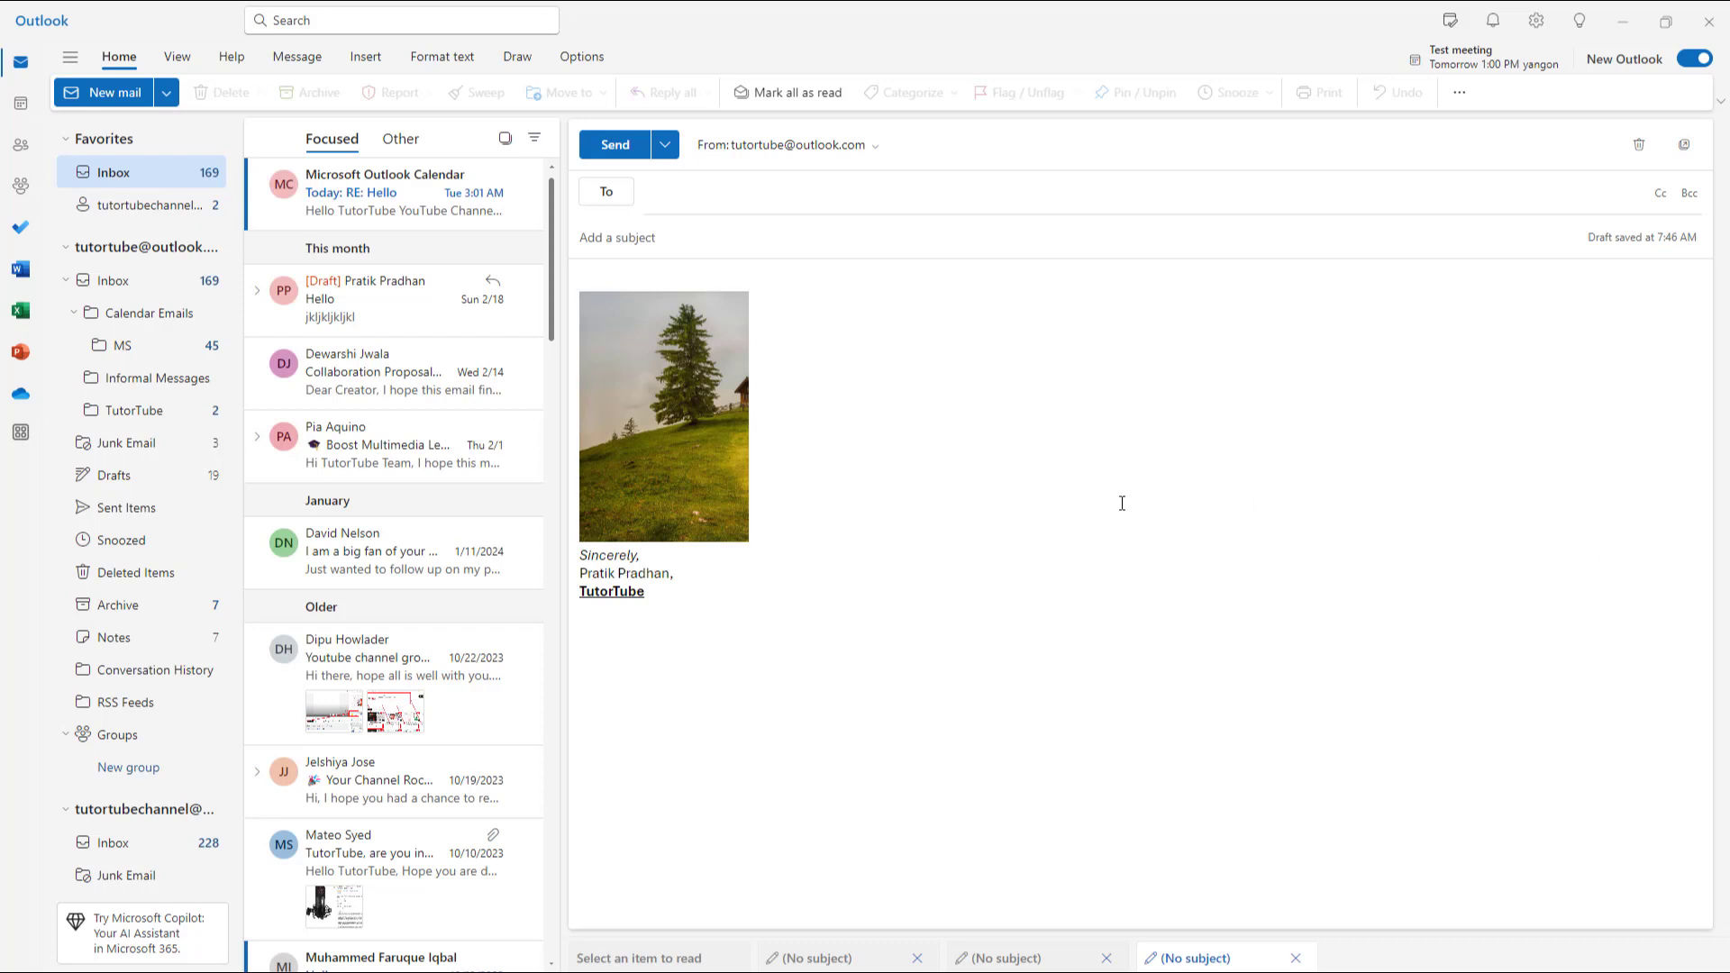
Select the landscape tree picture above the signature in the draft body.
click(663, 417)
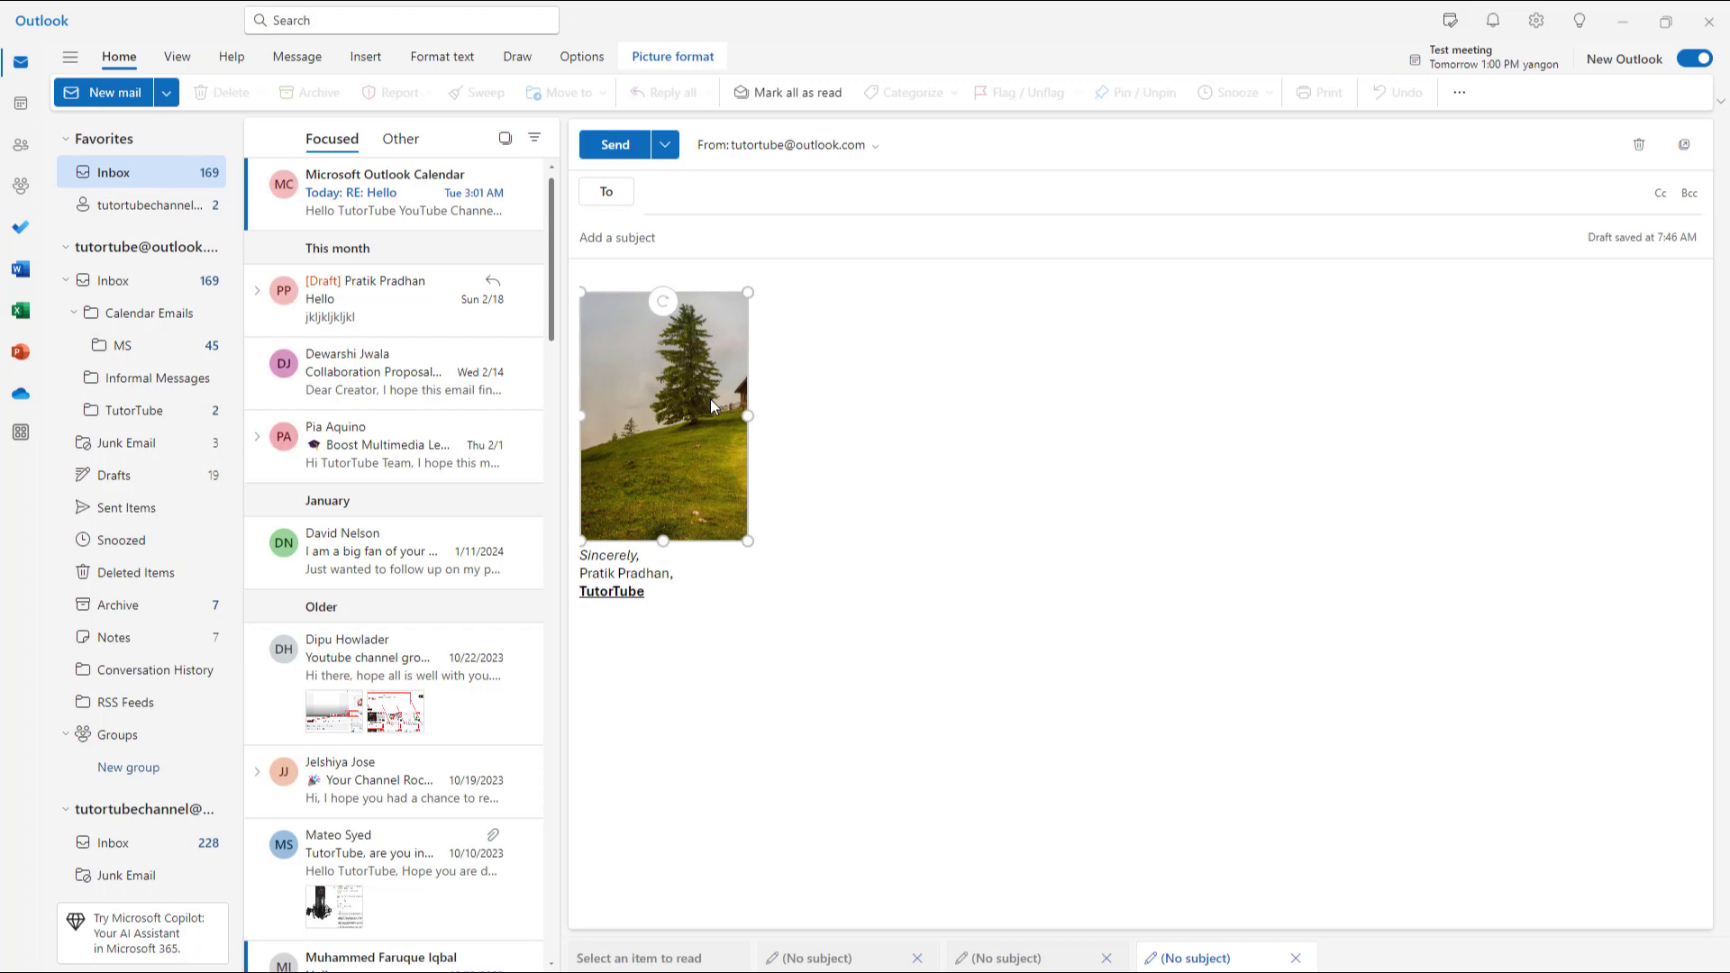
mouse_move(990, 481)
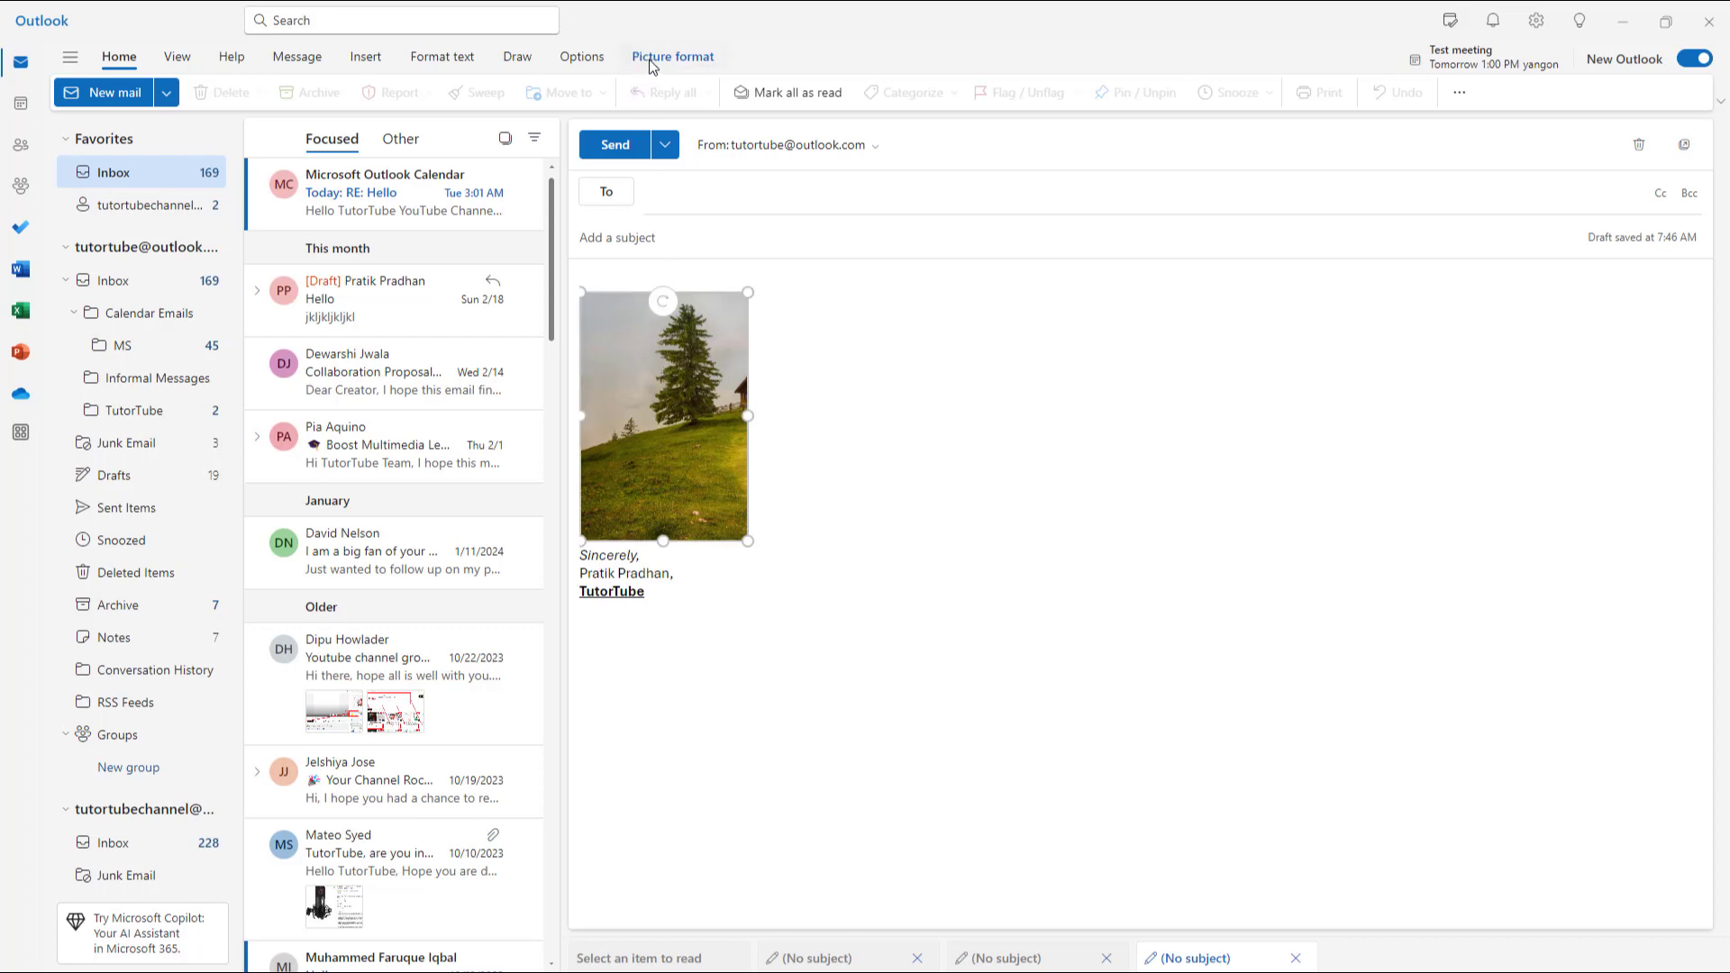
Save 'Scenery with a Tree in morning' as the tree picture's alt text, then reselect it.
click(672, 56)
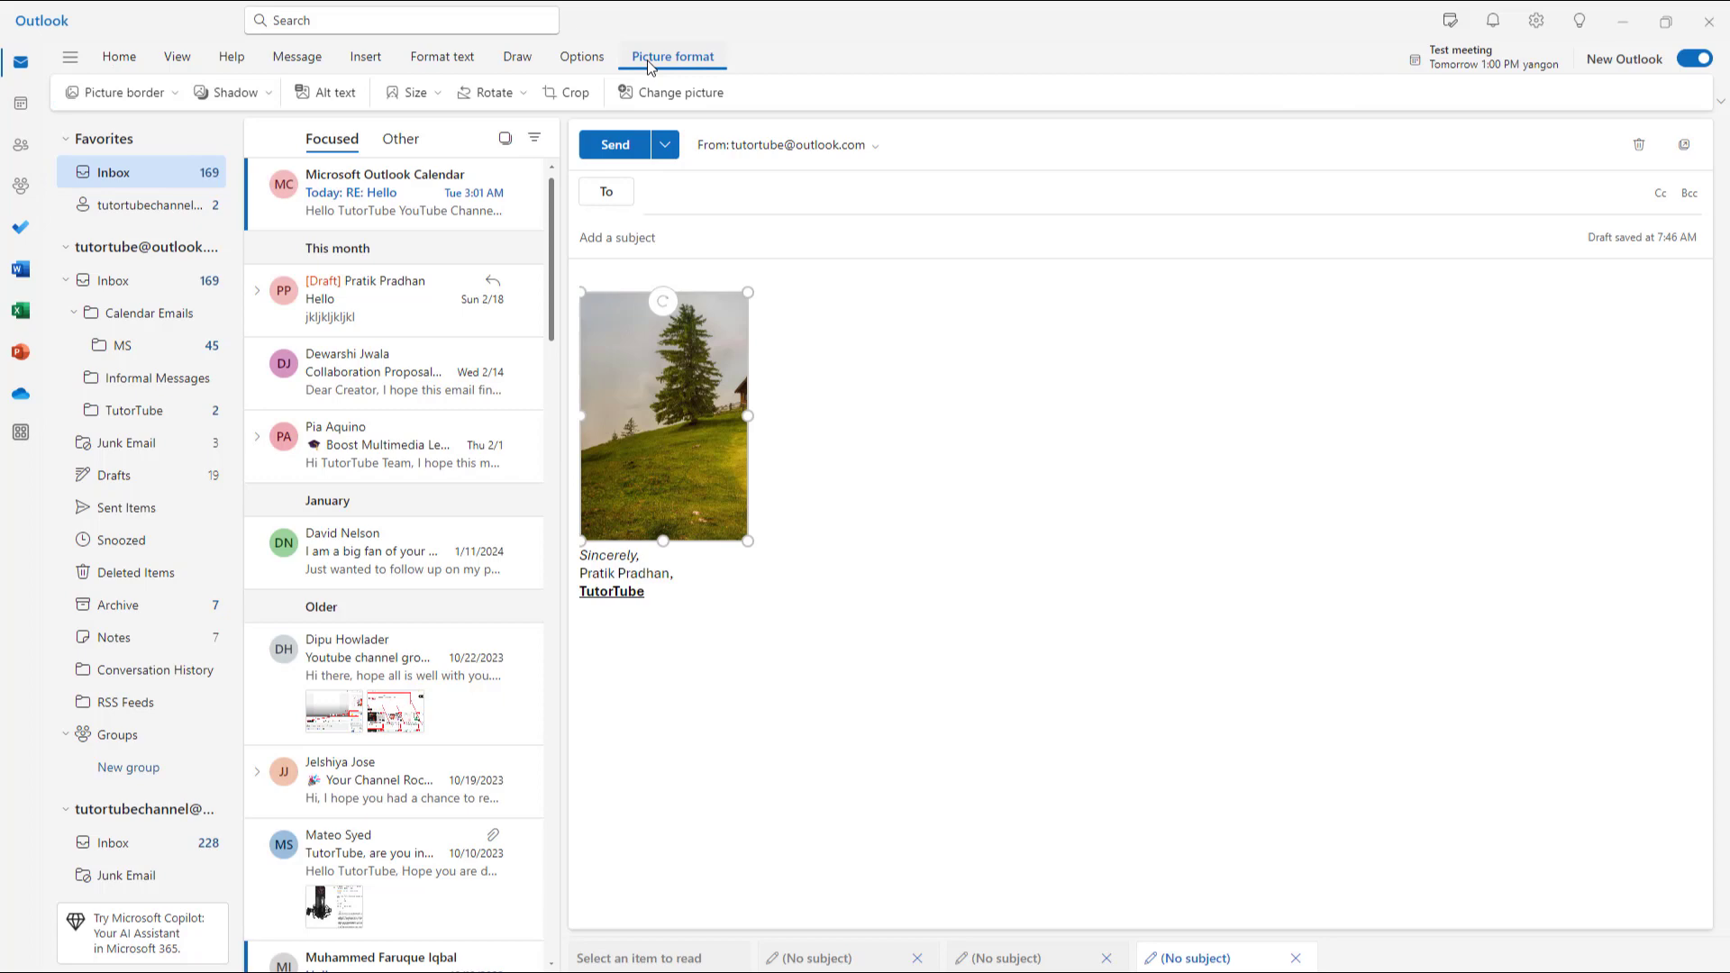
click(325, 93)
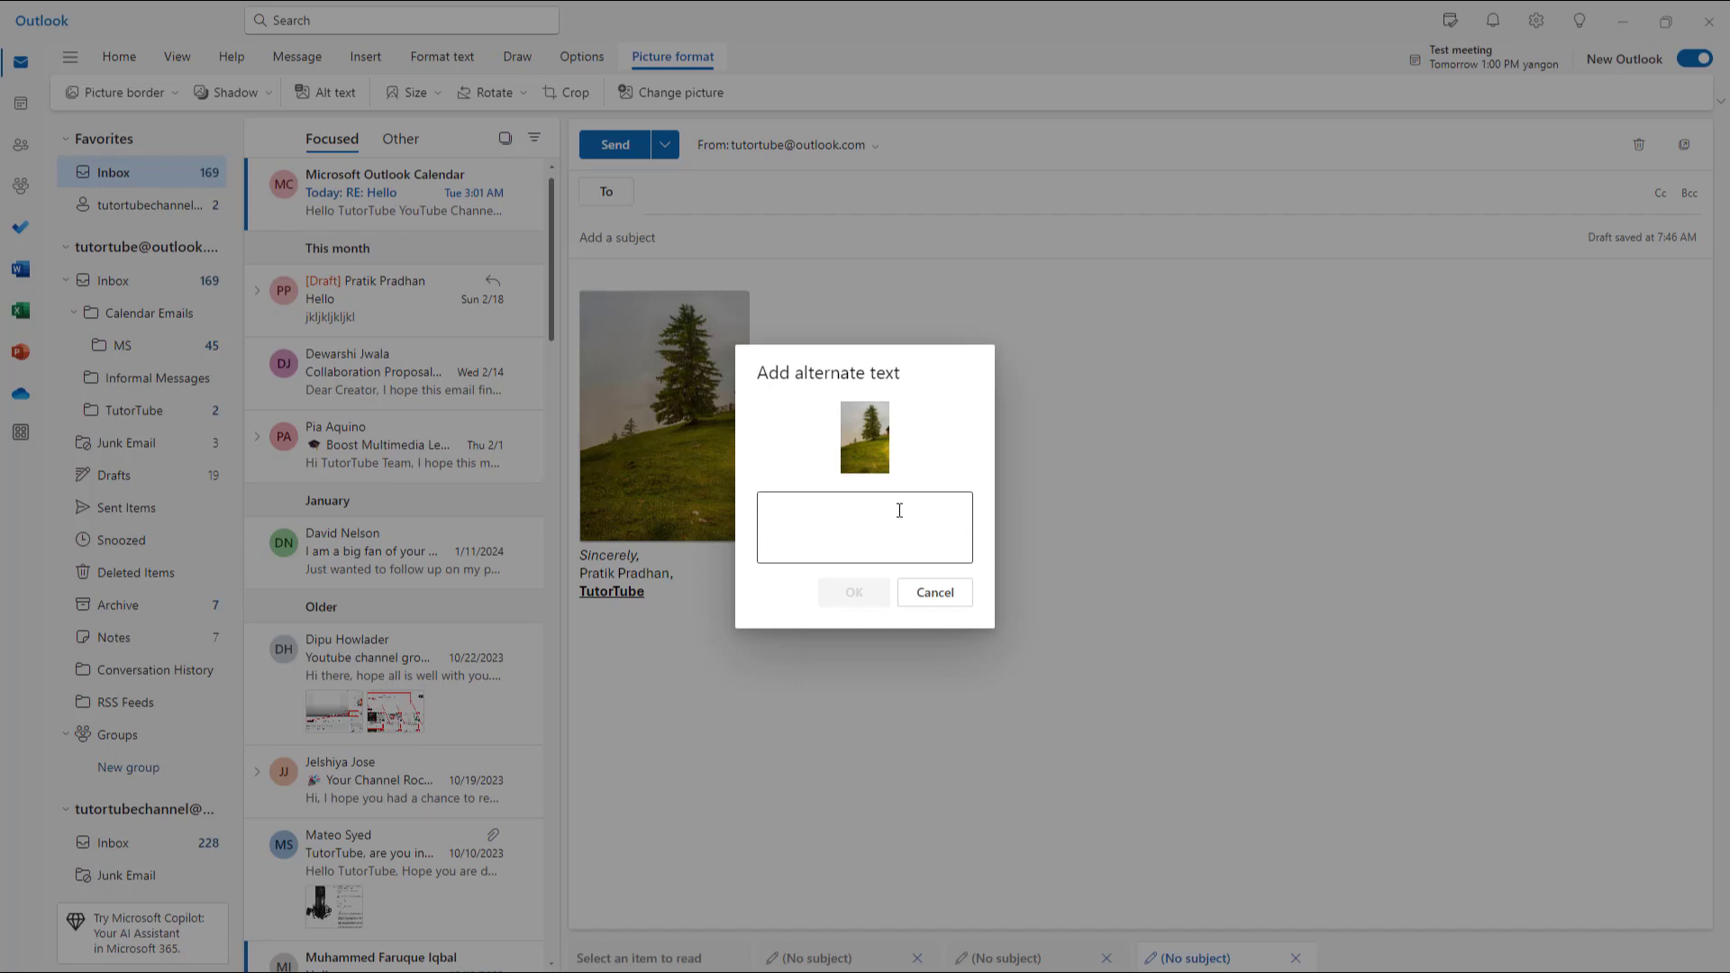
text(Scenery with)
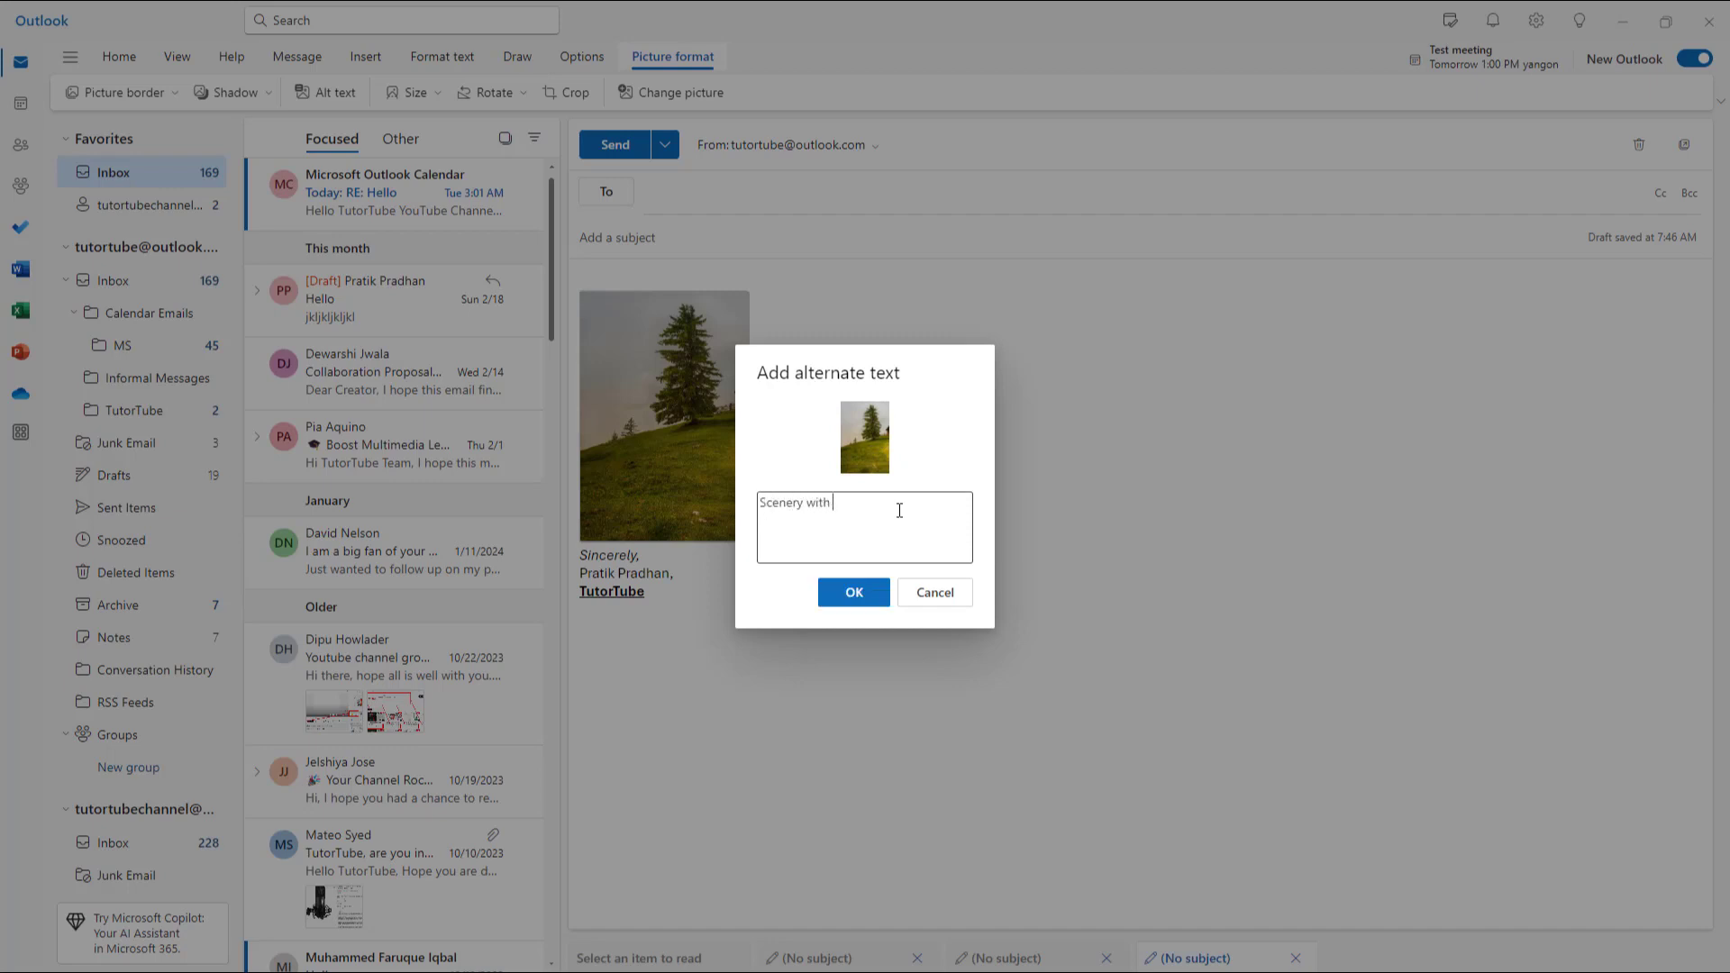
text(a)
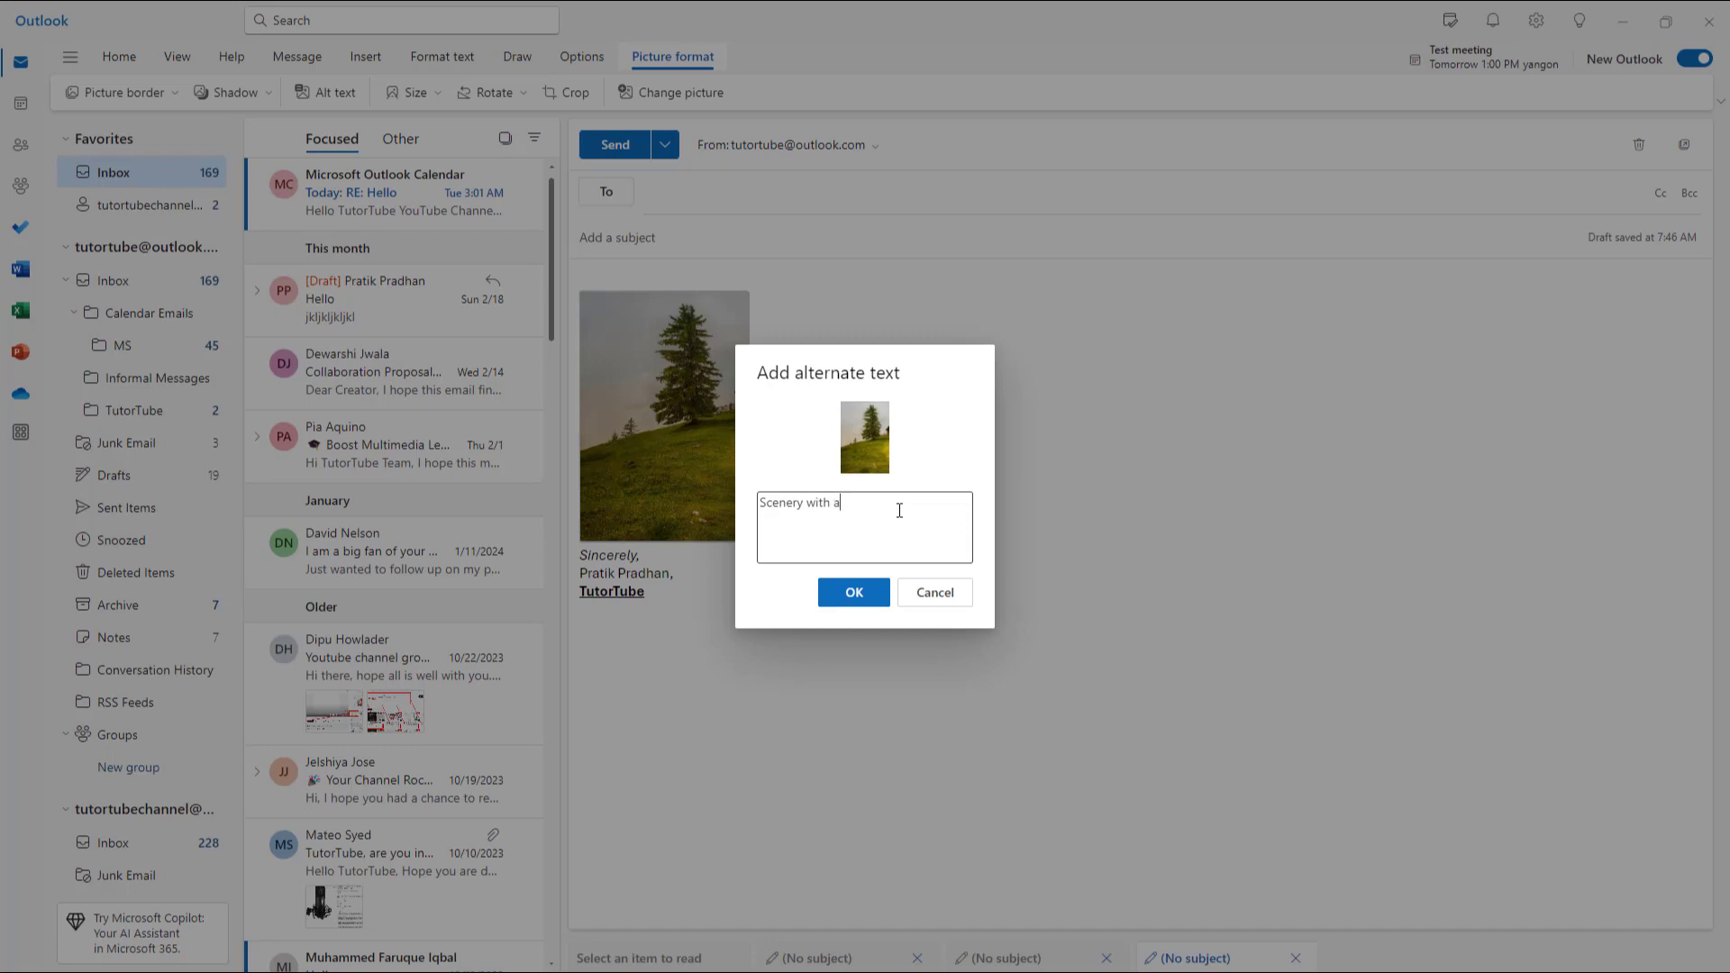
text(Tree in)
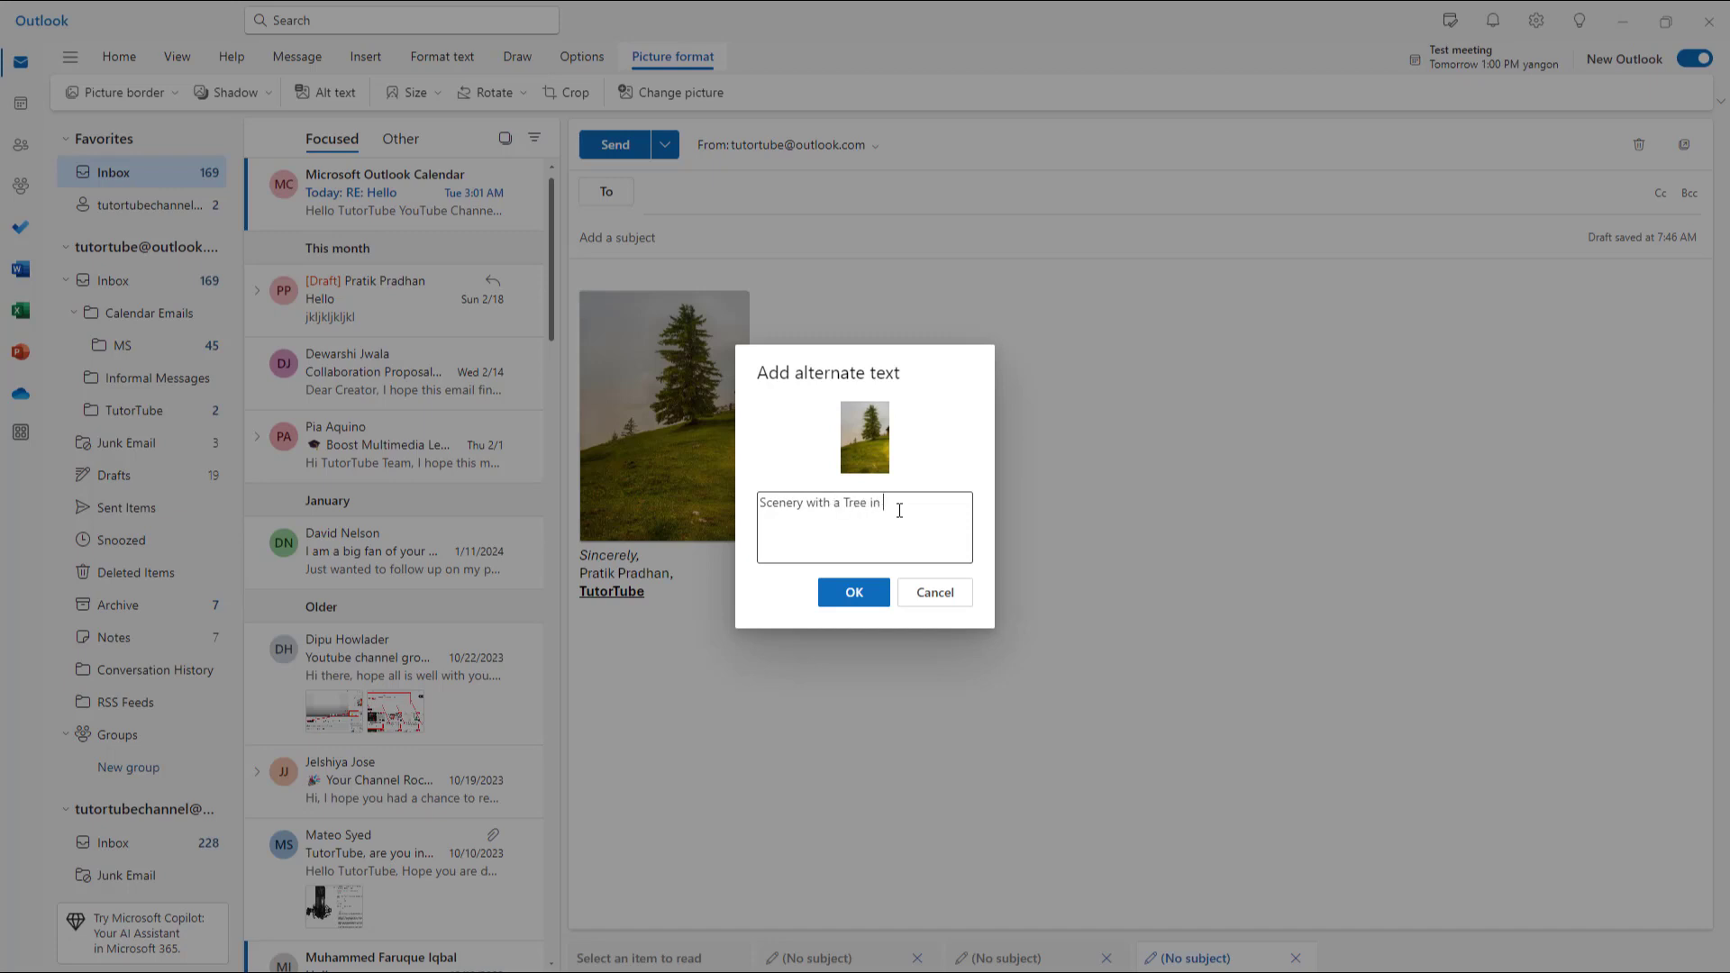
text(morning)
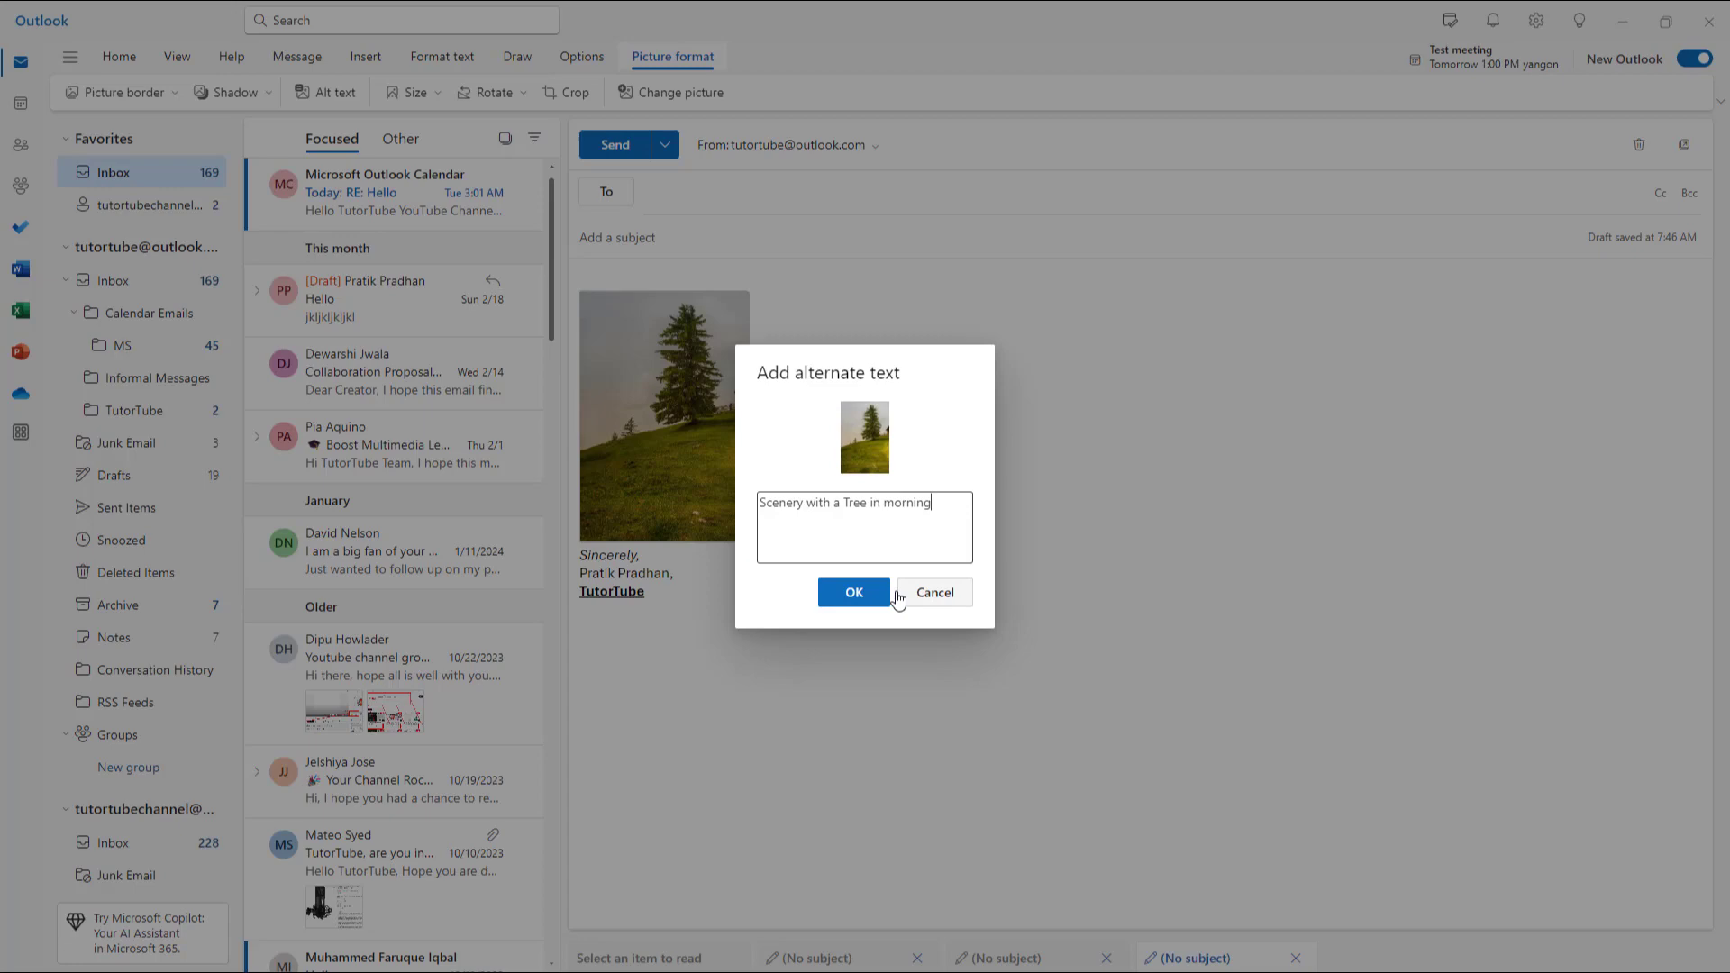
click(853, 594)
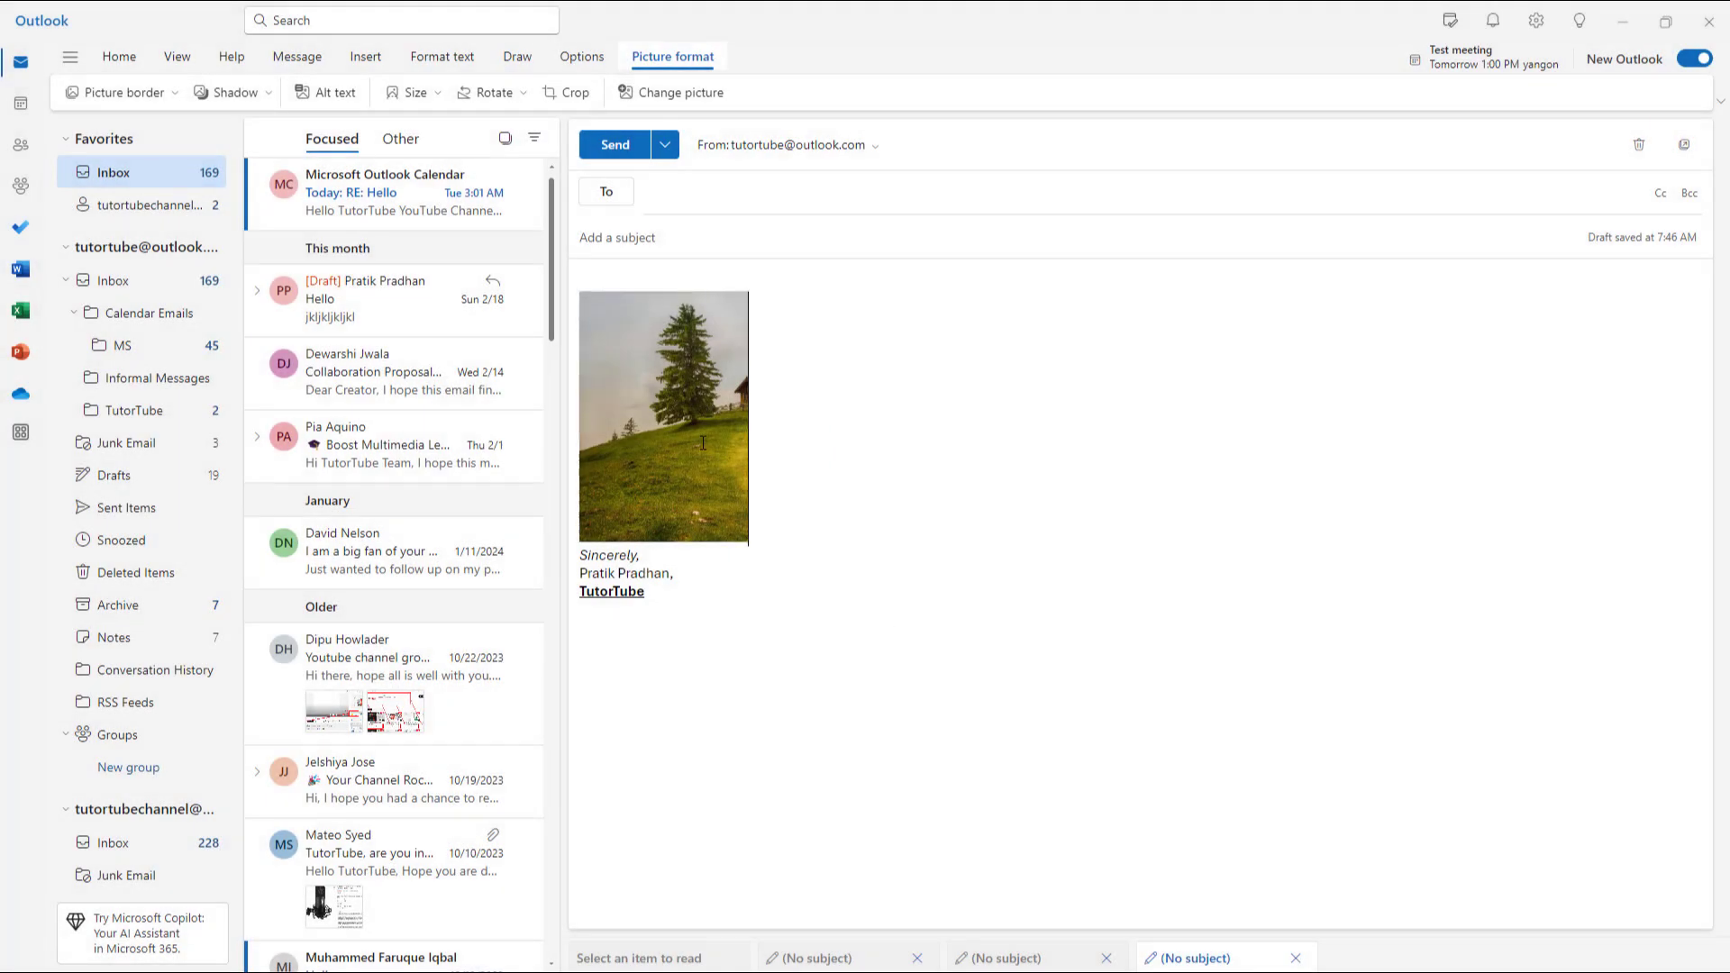
click(701, 417)
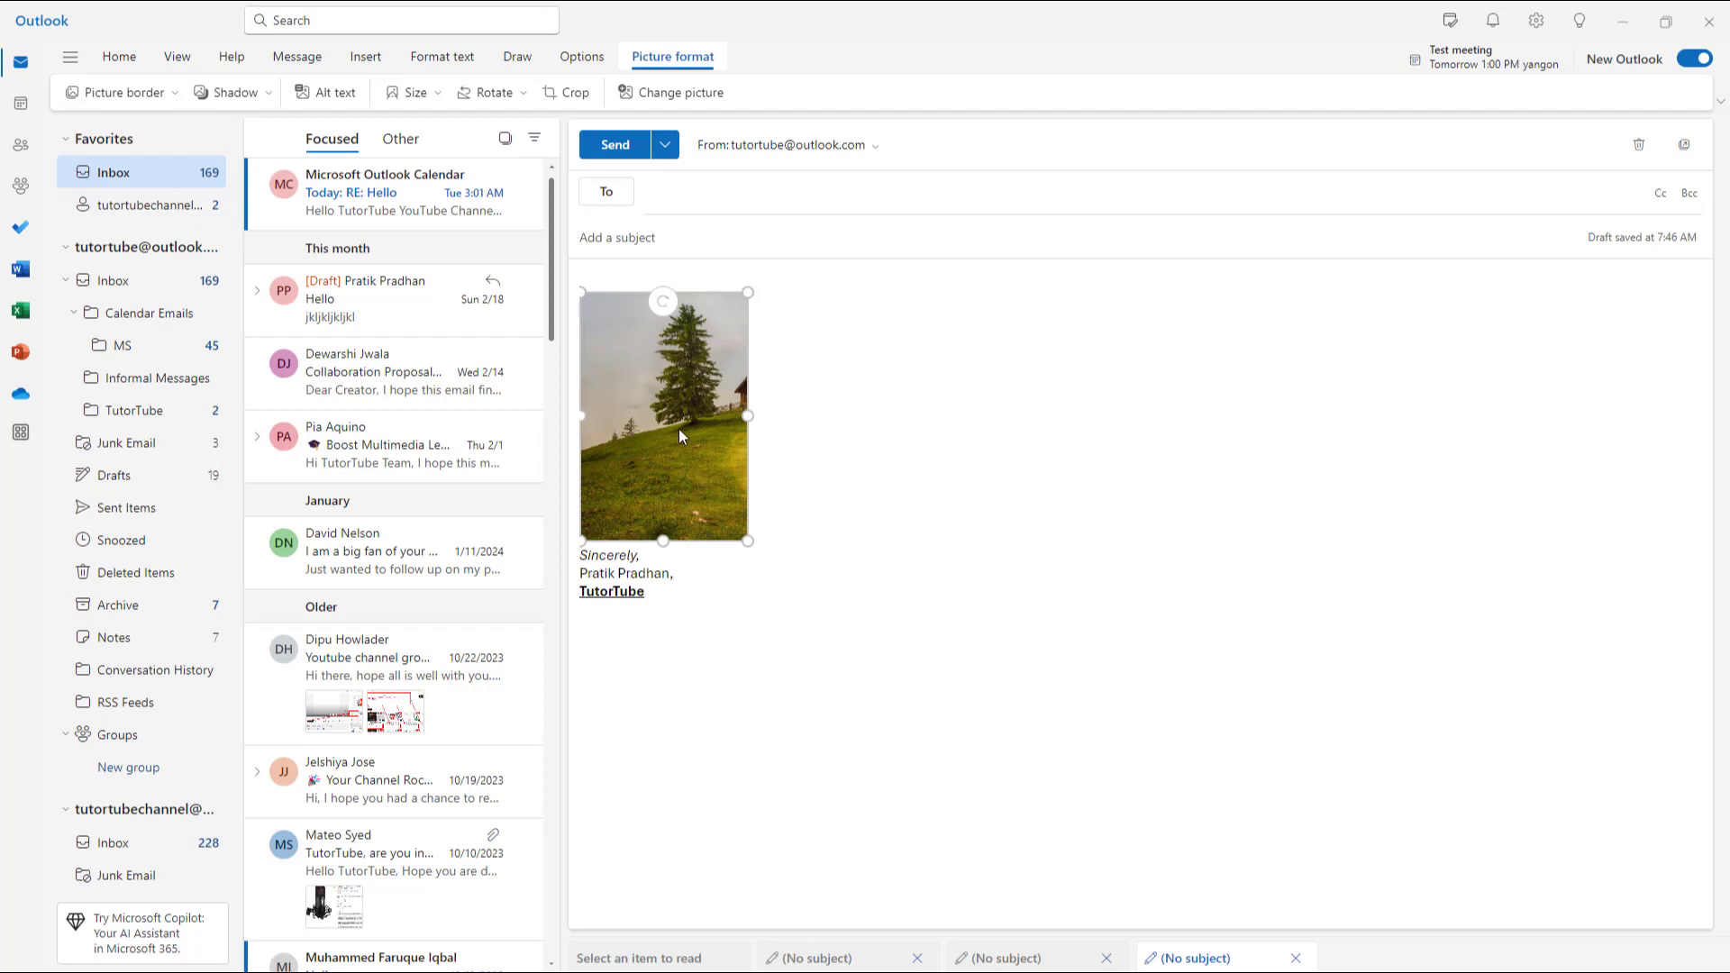
mouse_move(678, 424)
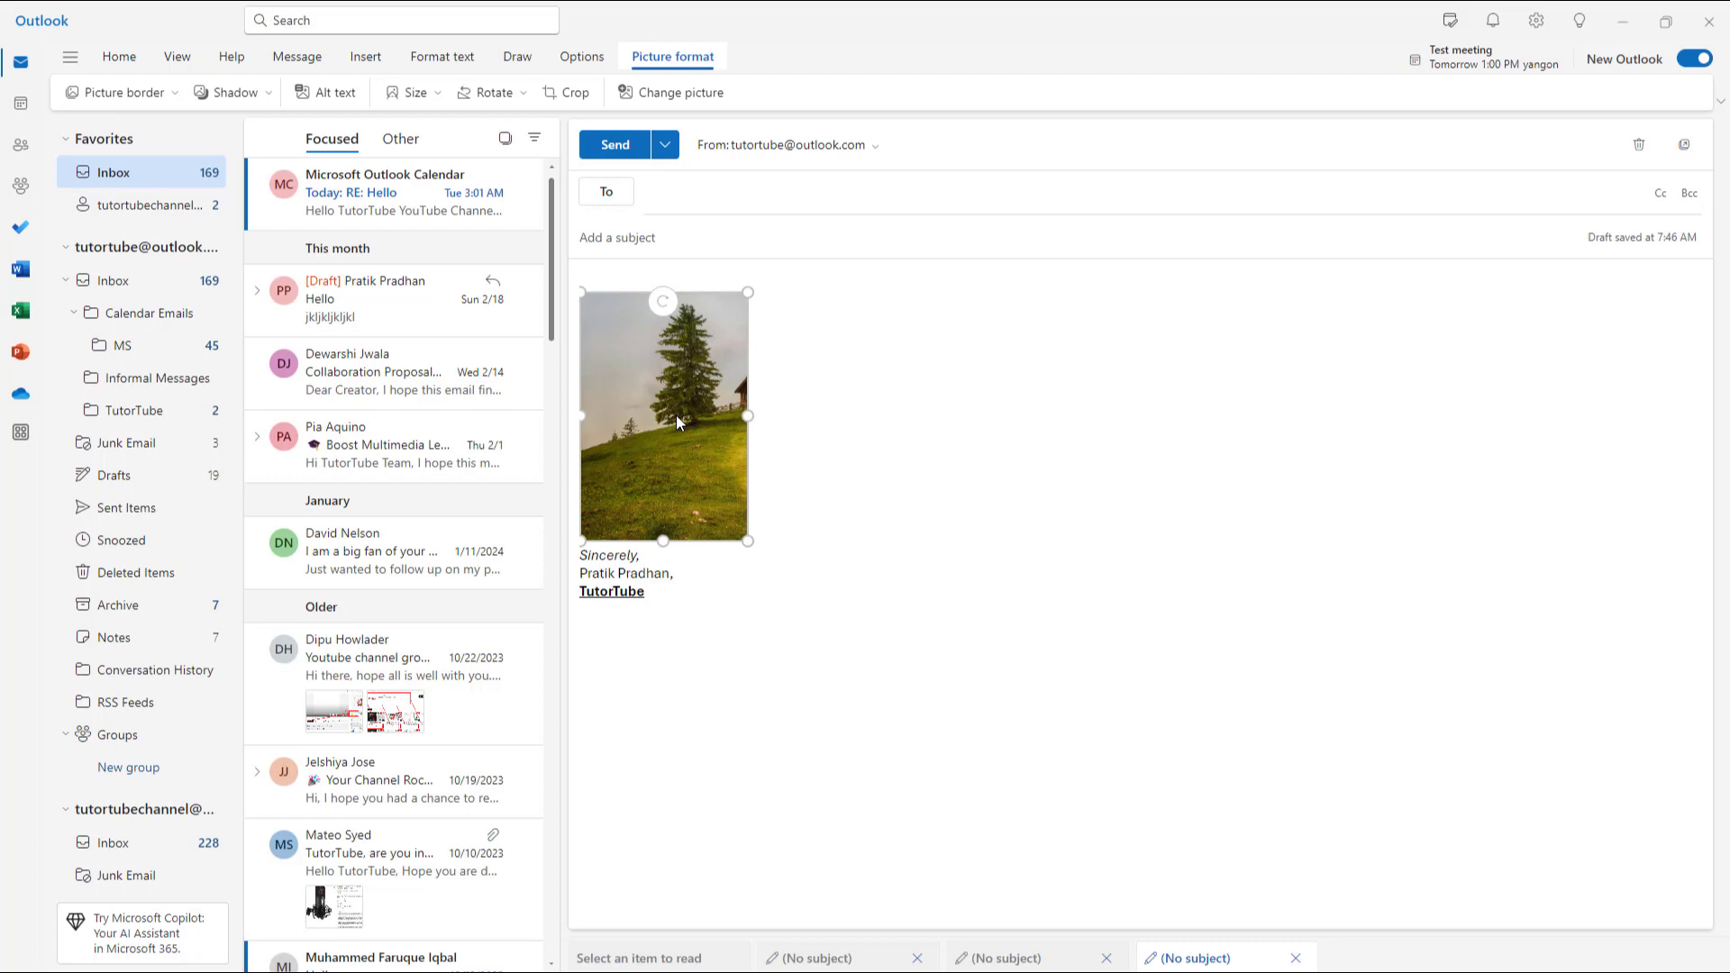
click(325, 92)
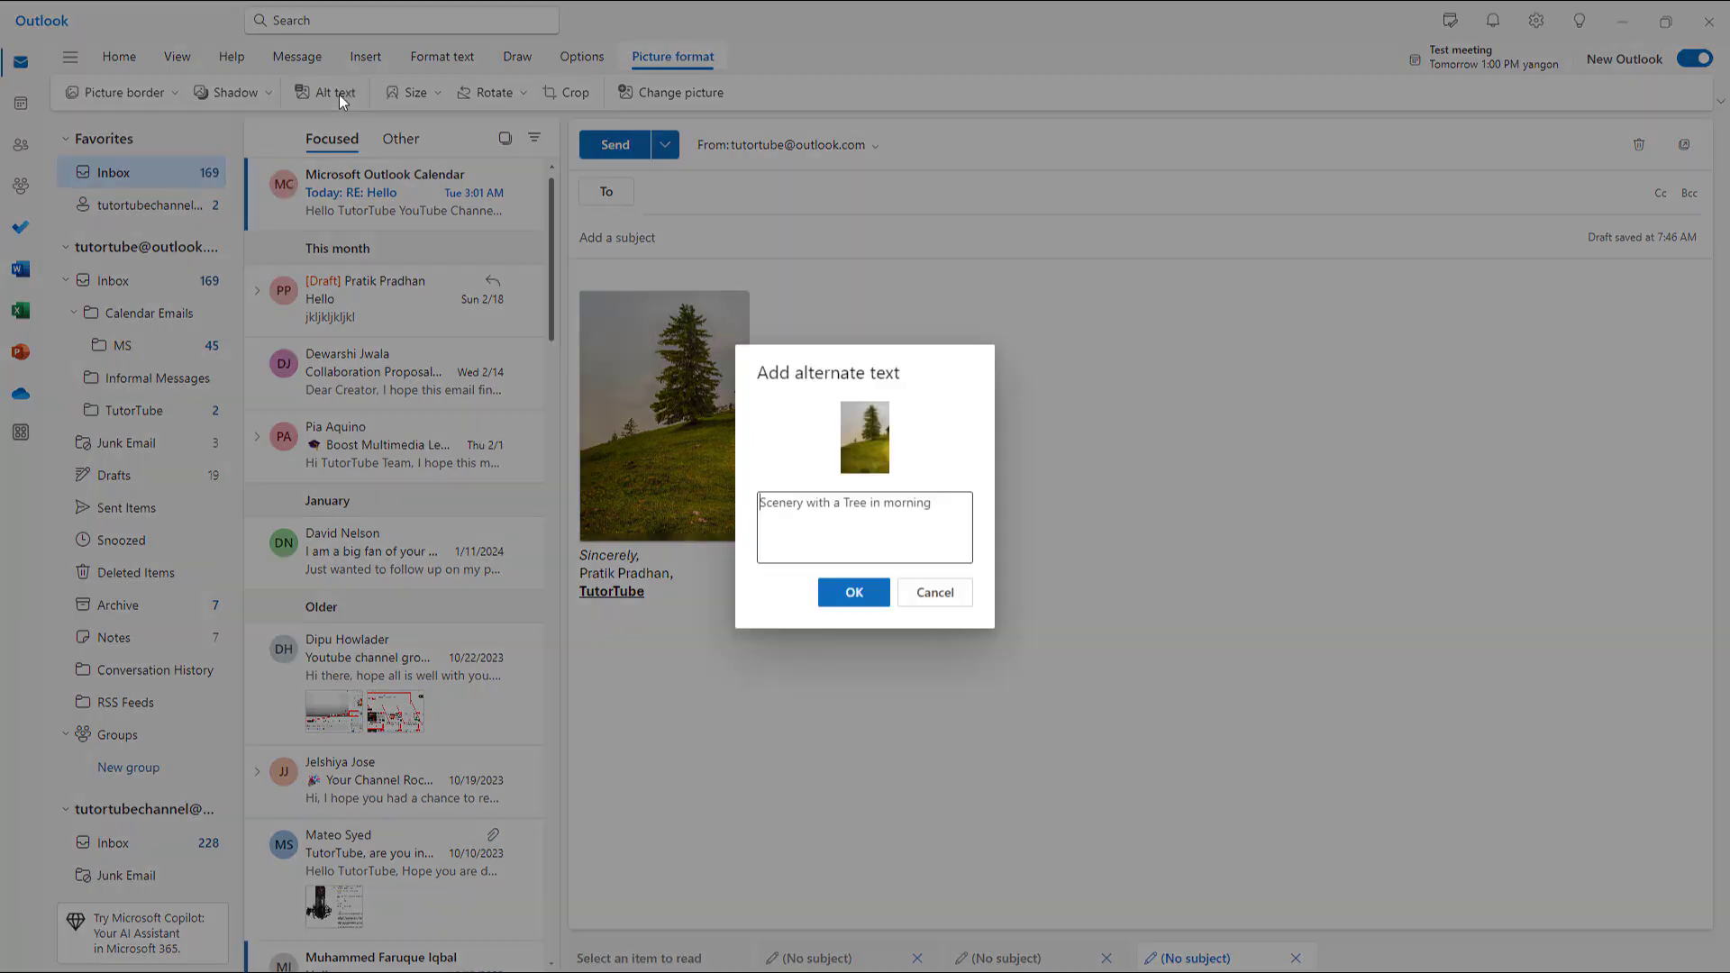
click(852, 593)
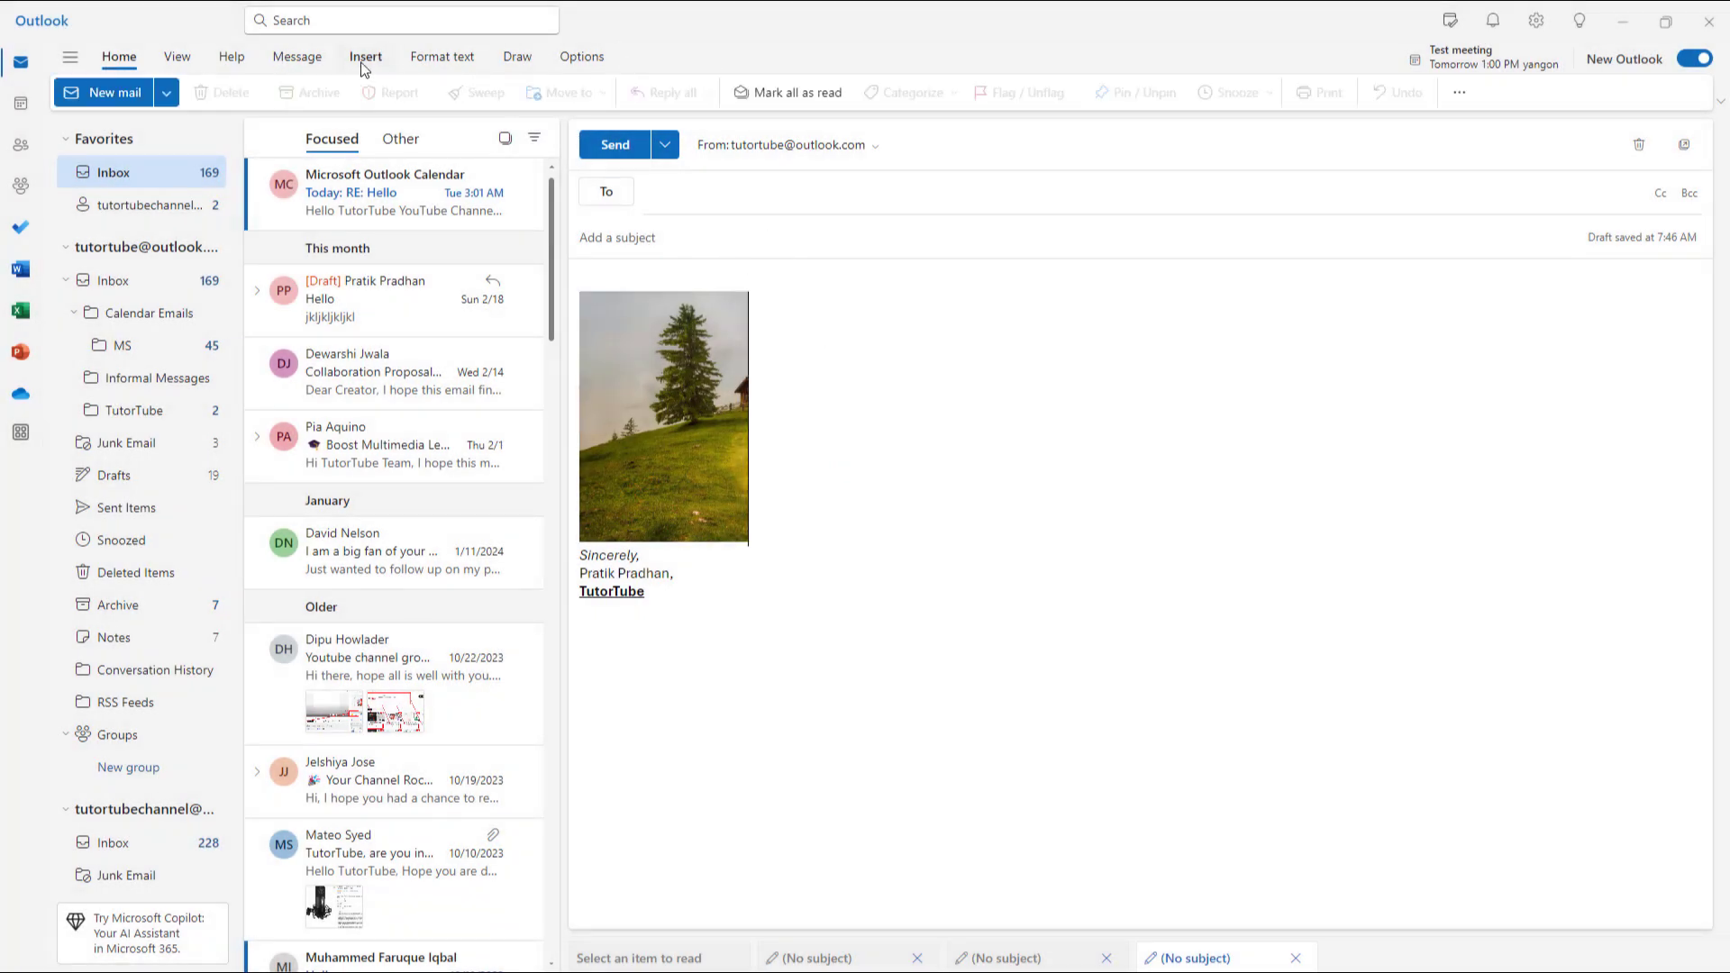
Insert the lotus jpg beside the tree picture and select it for formatting.
click(364, 56)
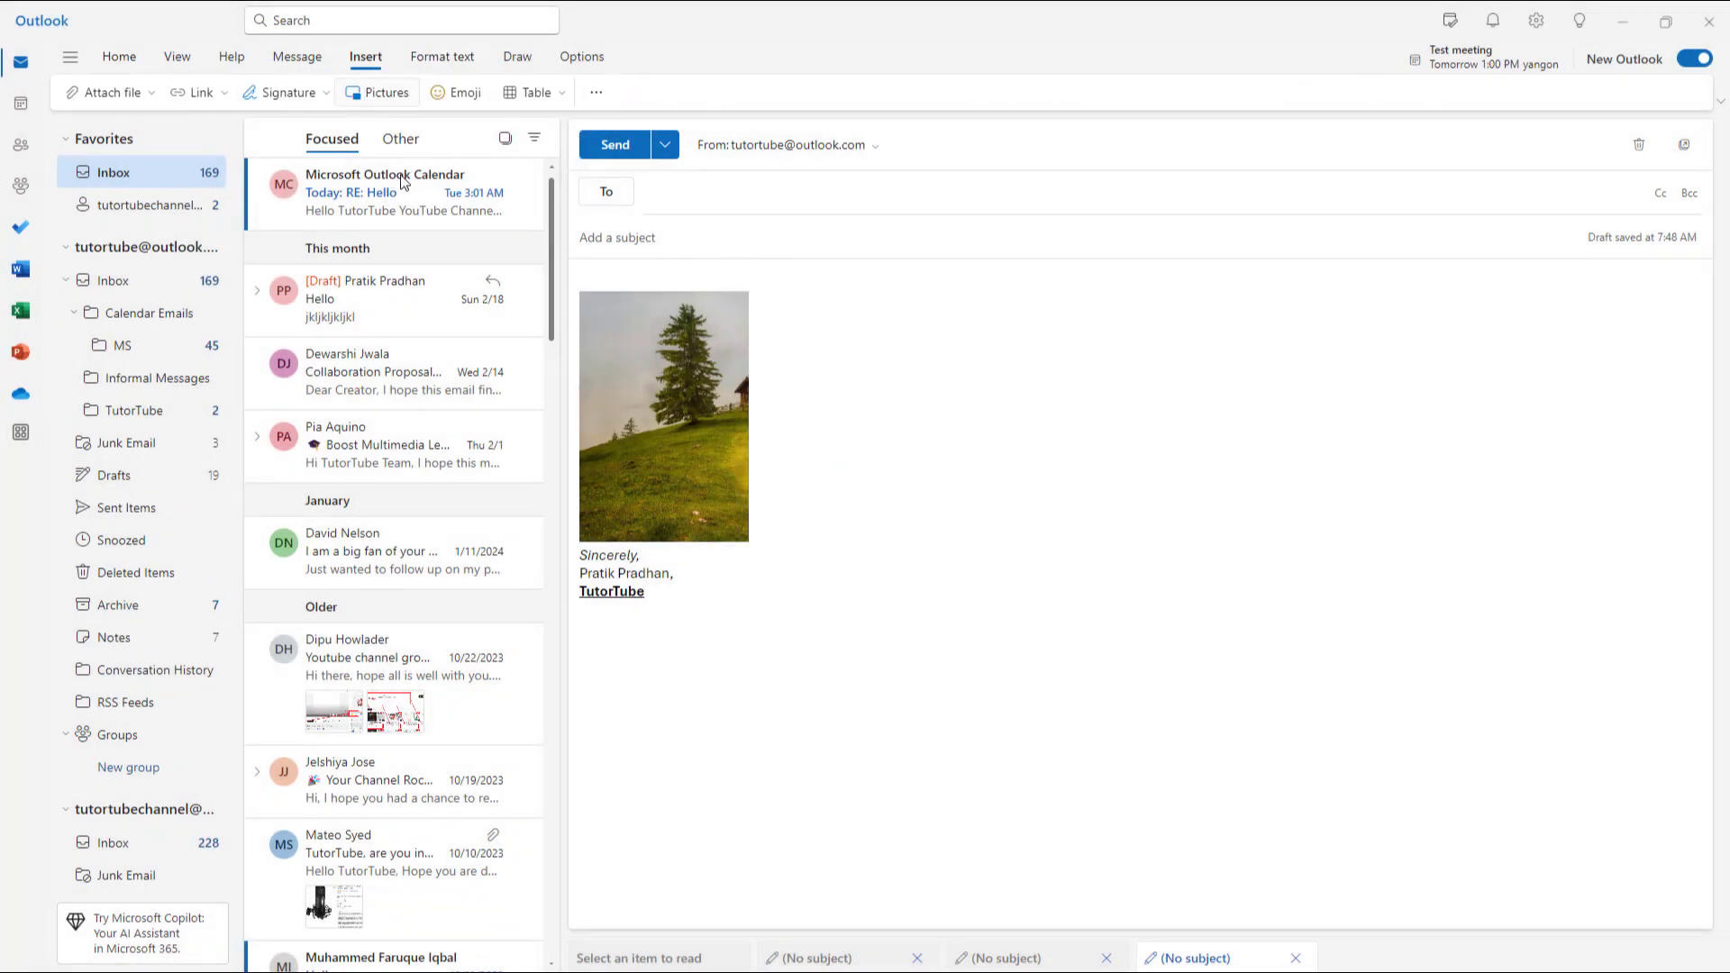
click(377, 92)
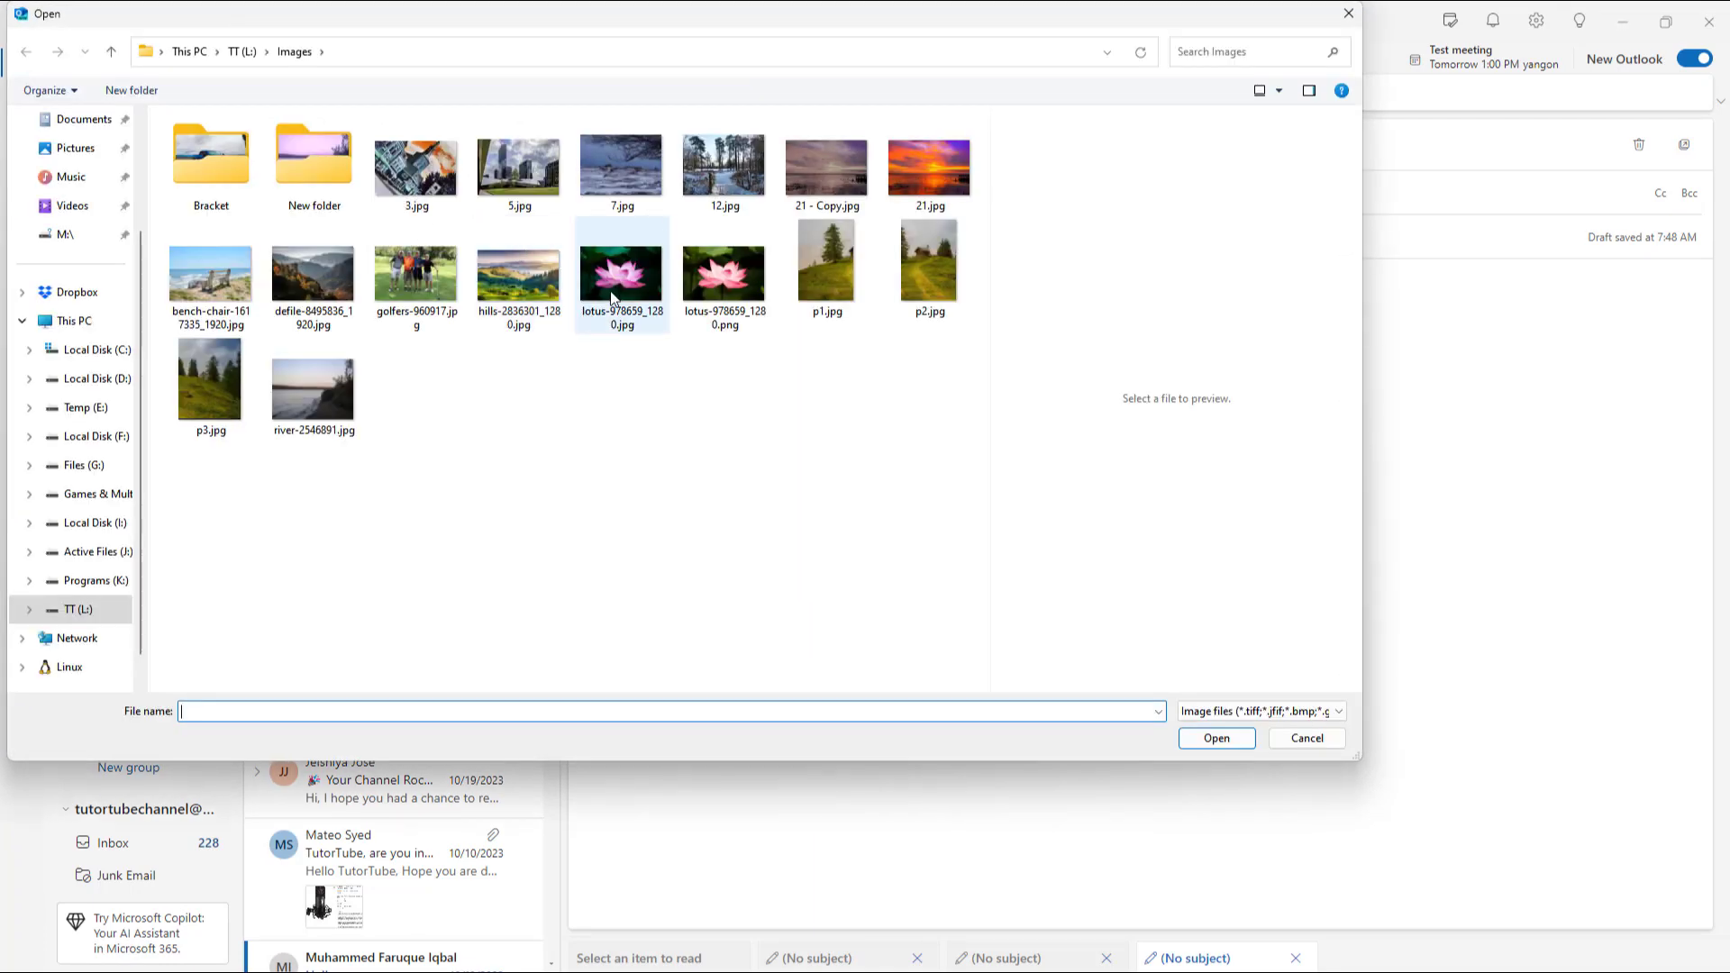
click(1215, 738)
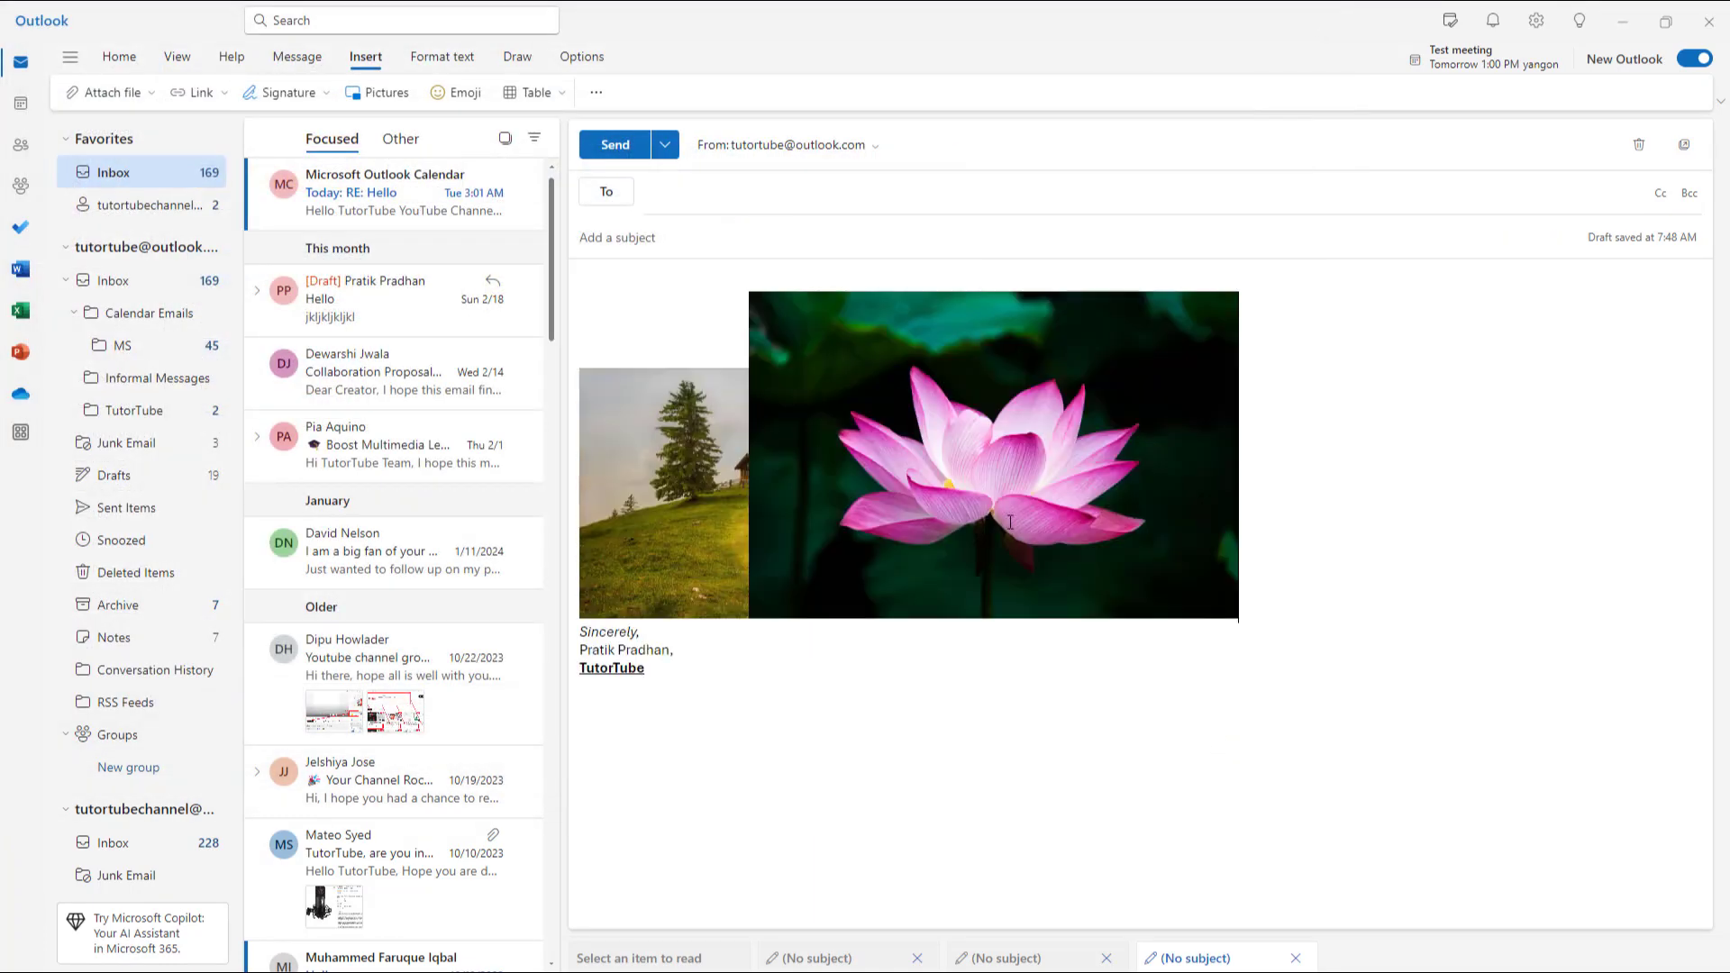
click(991, 486)
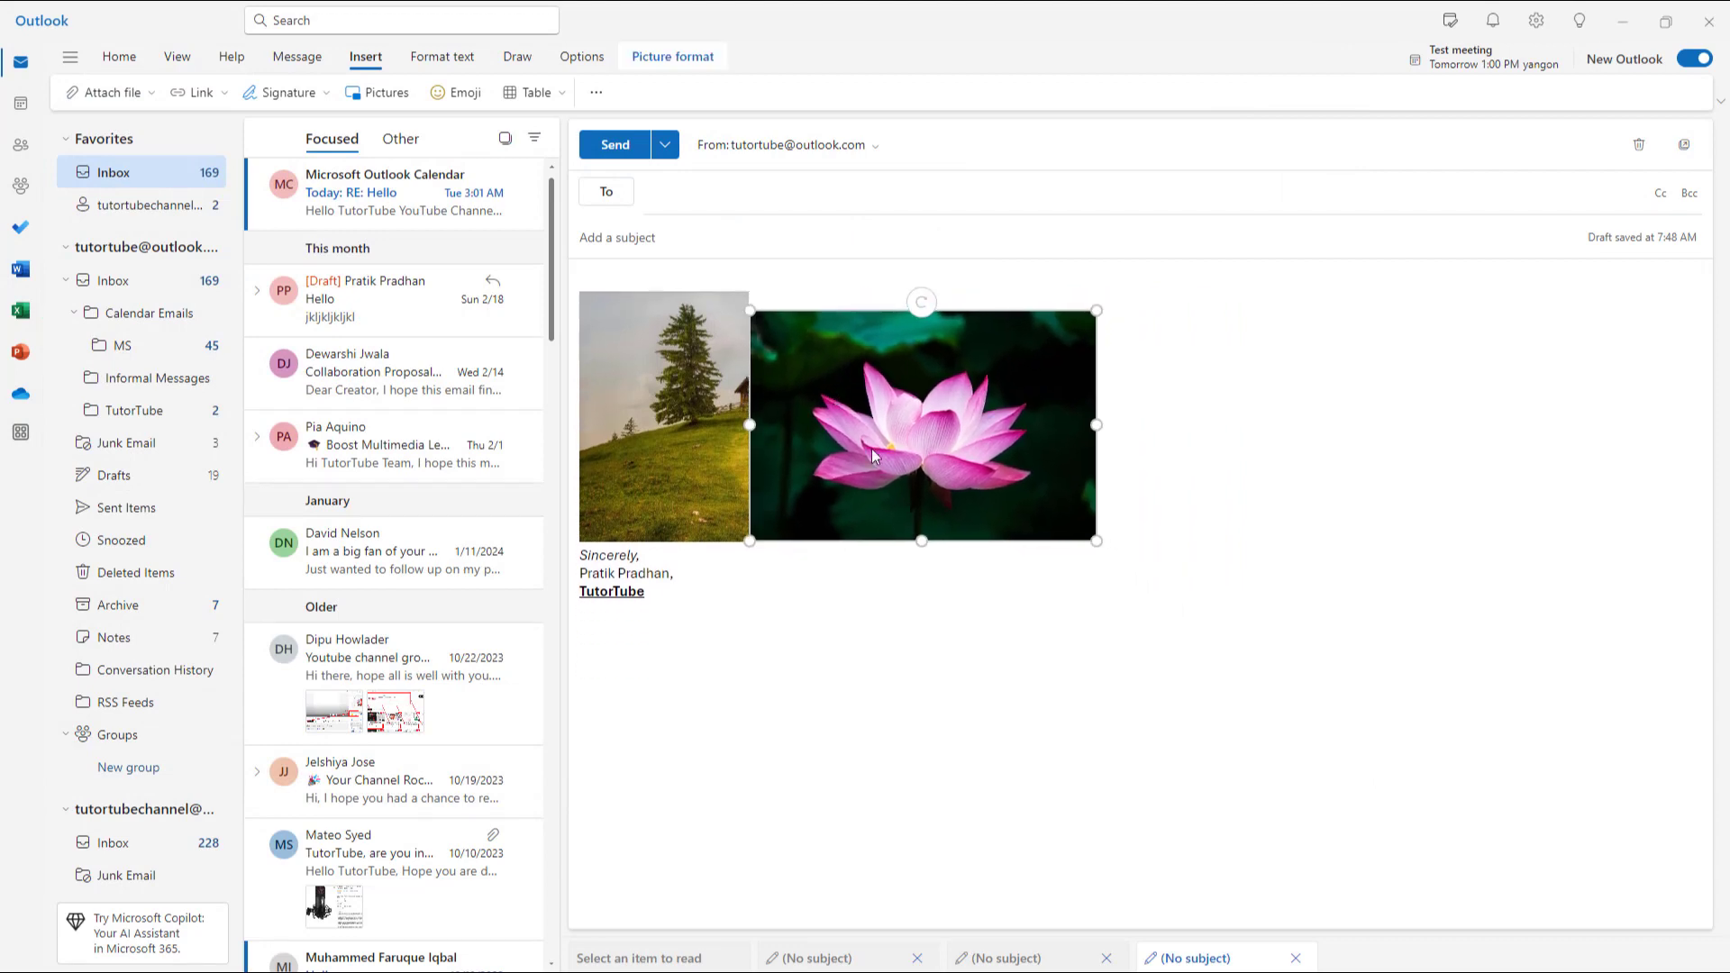
mouse_move(645, 124)
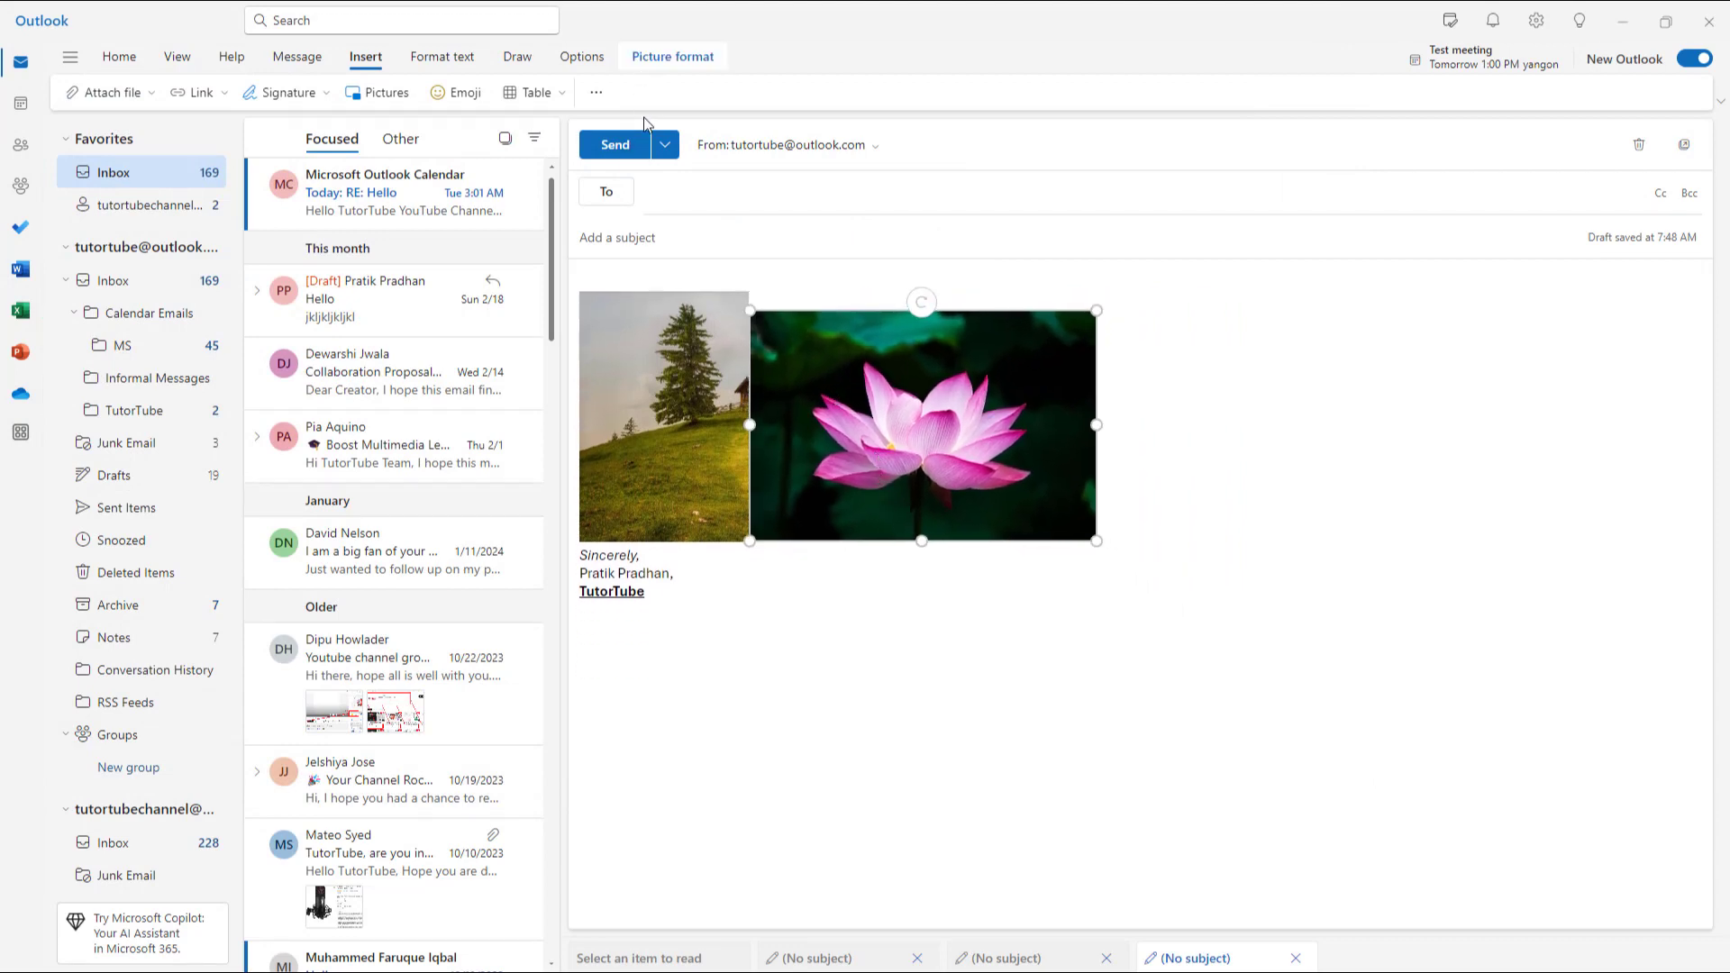
click(671, 56)
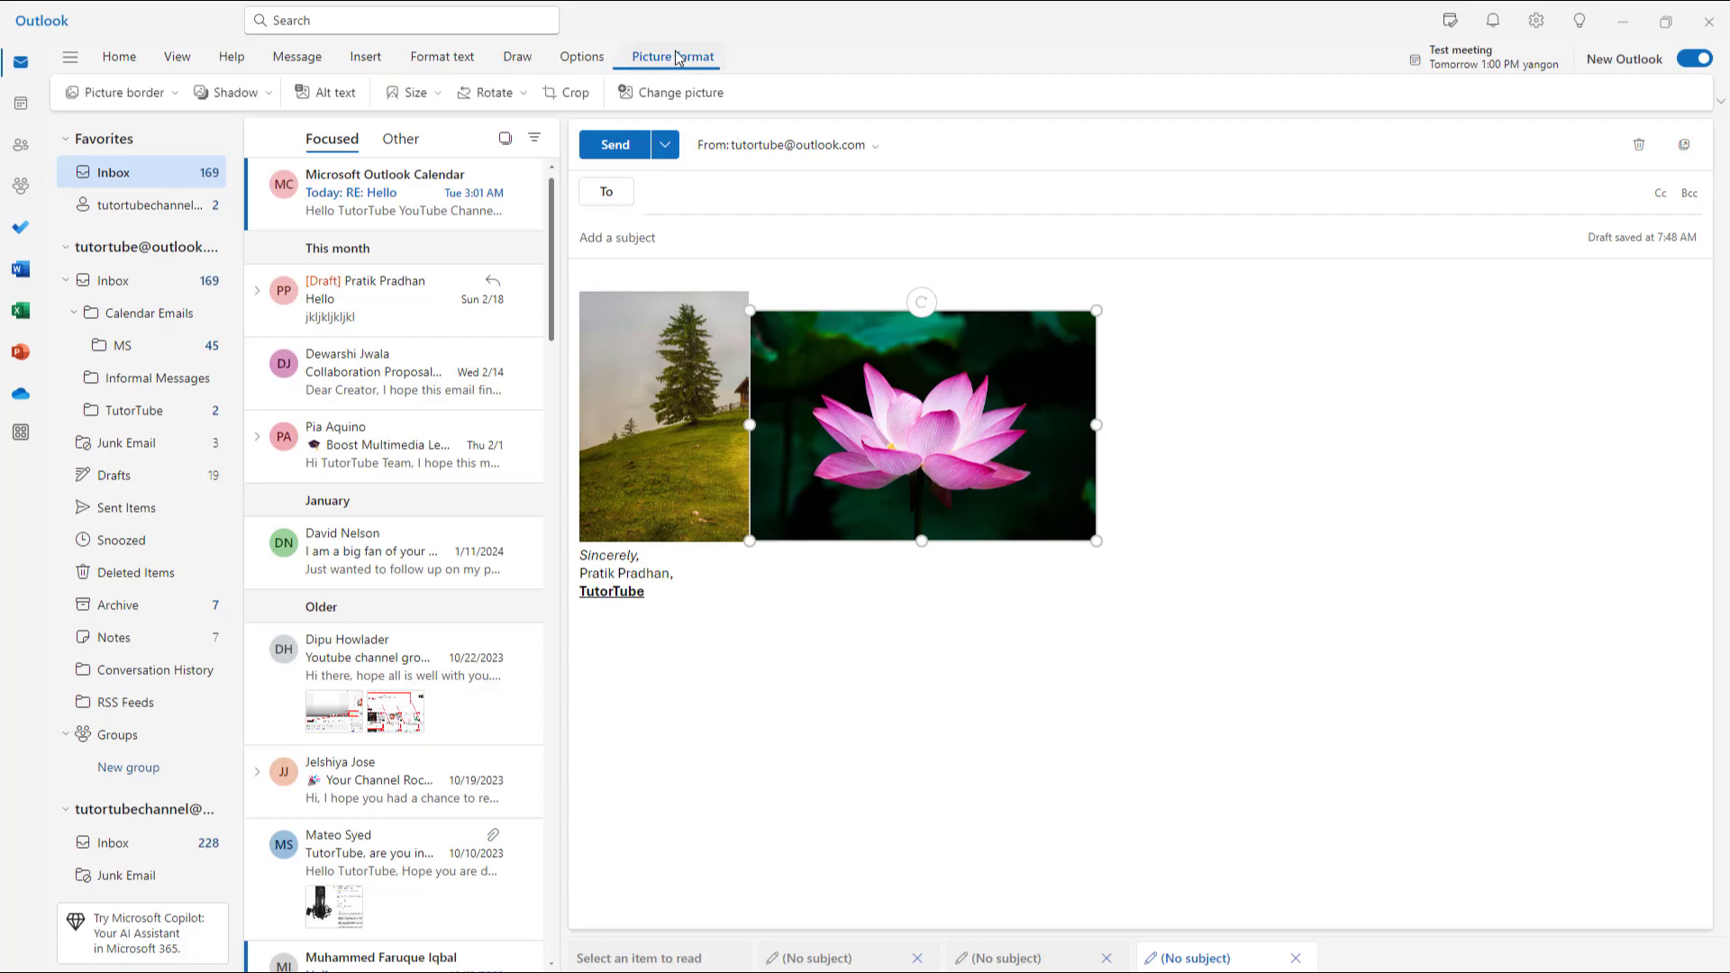
Save alt text starting 'Lo' for the lotus picture, then reselect the tree picture.
click(333, 92)
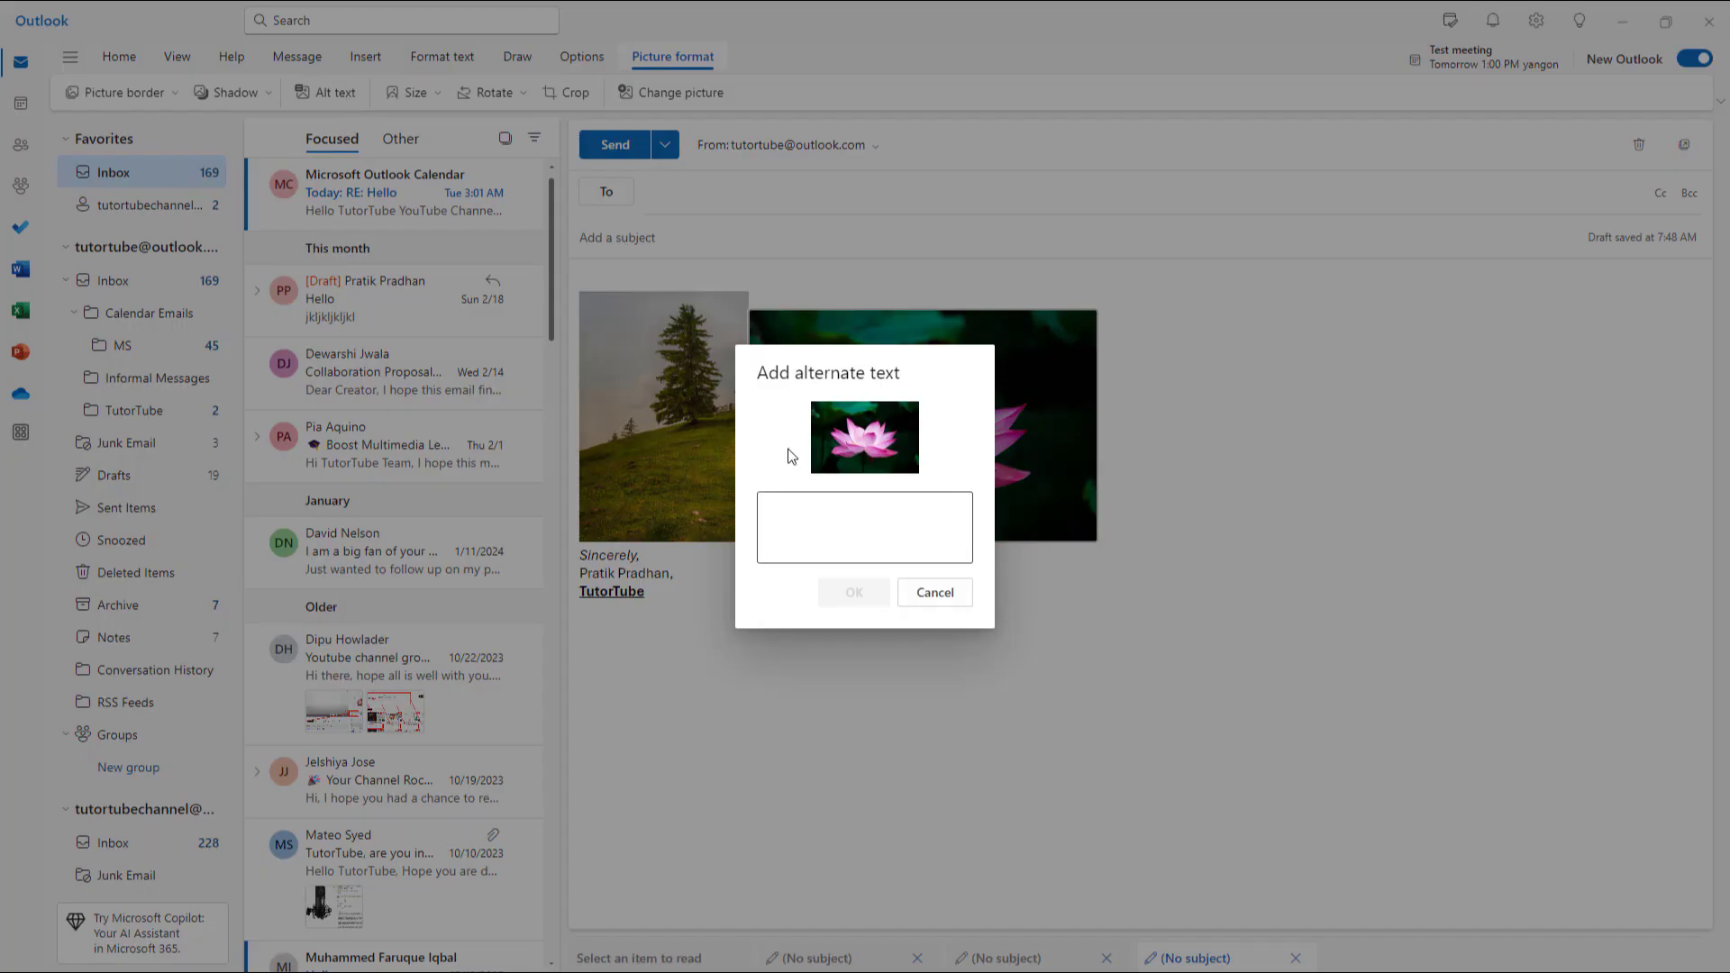
text(Lo)
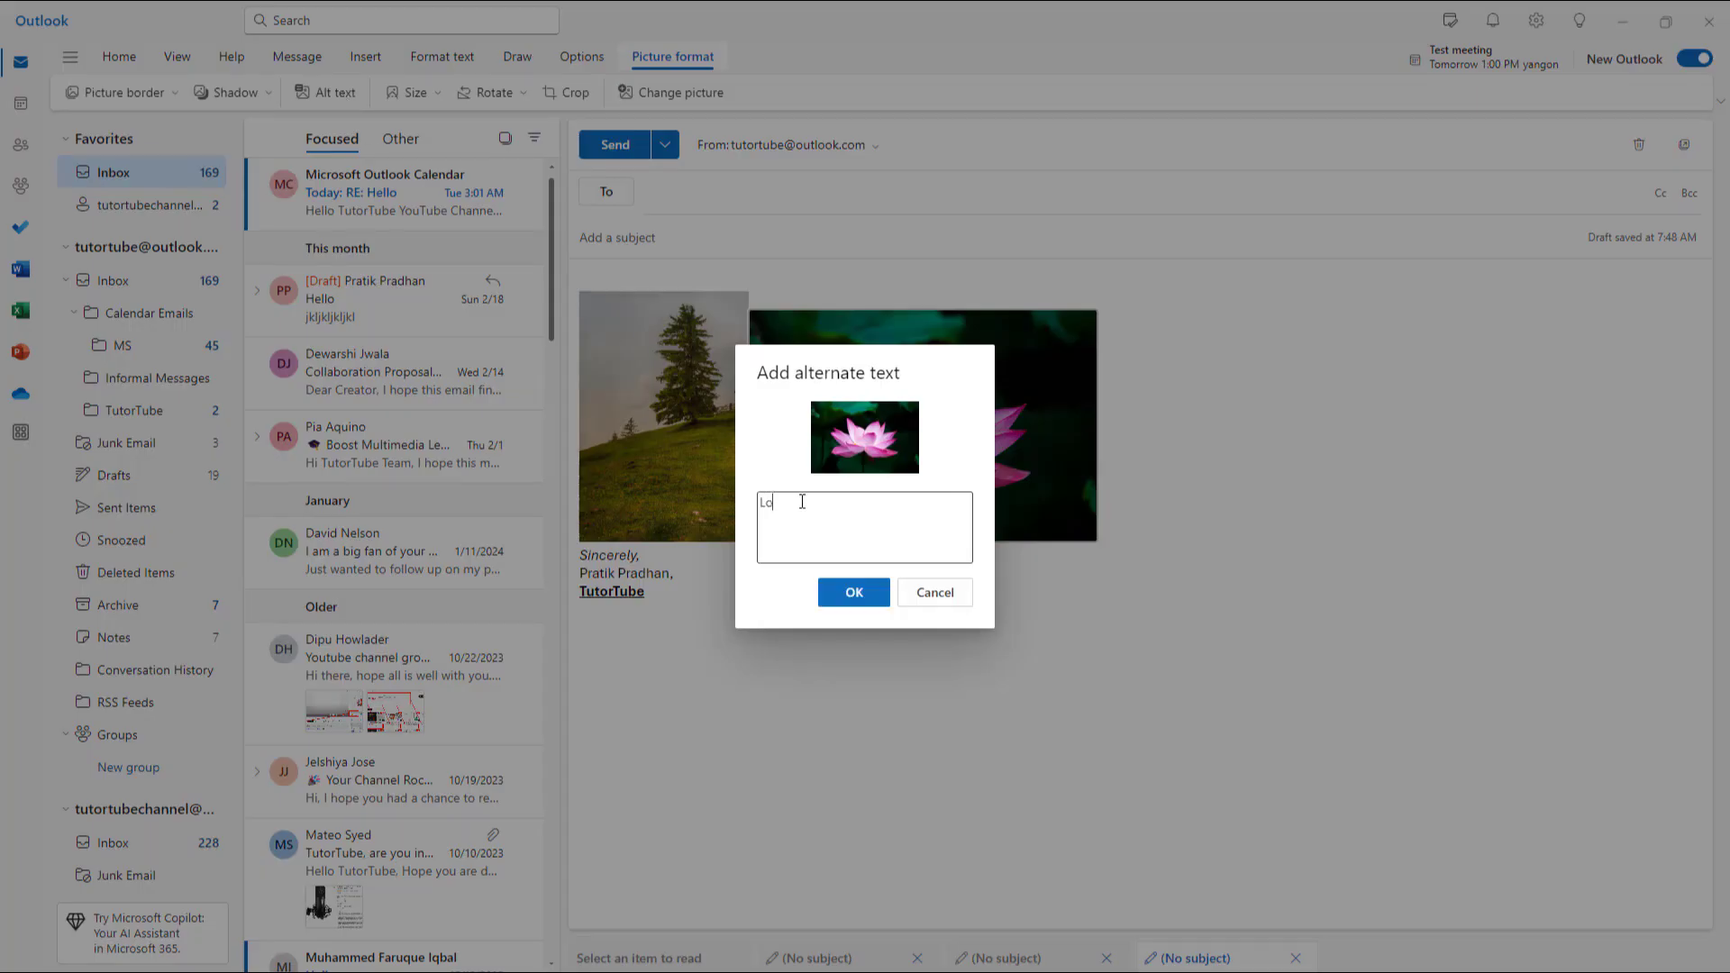
click(852, 593)
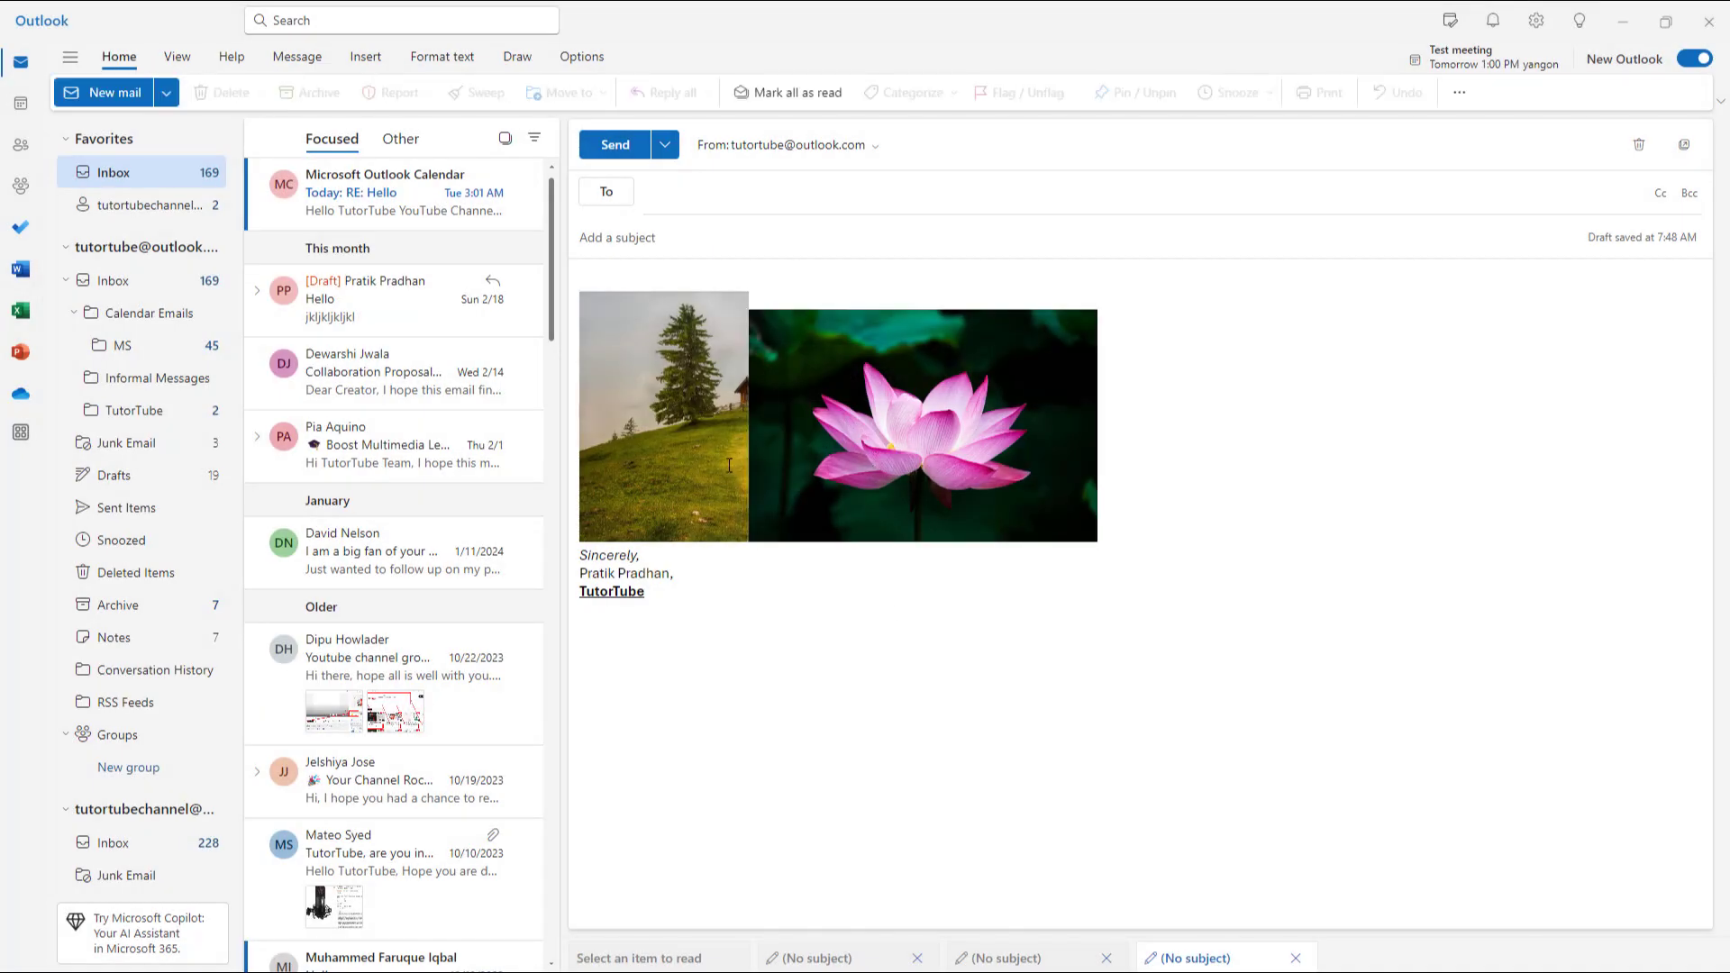
click(663, 416)
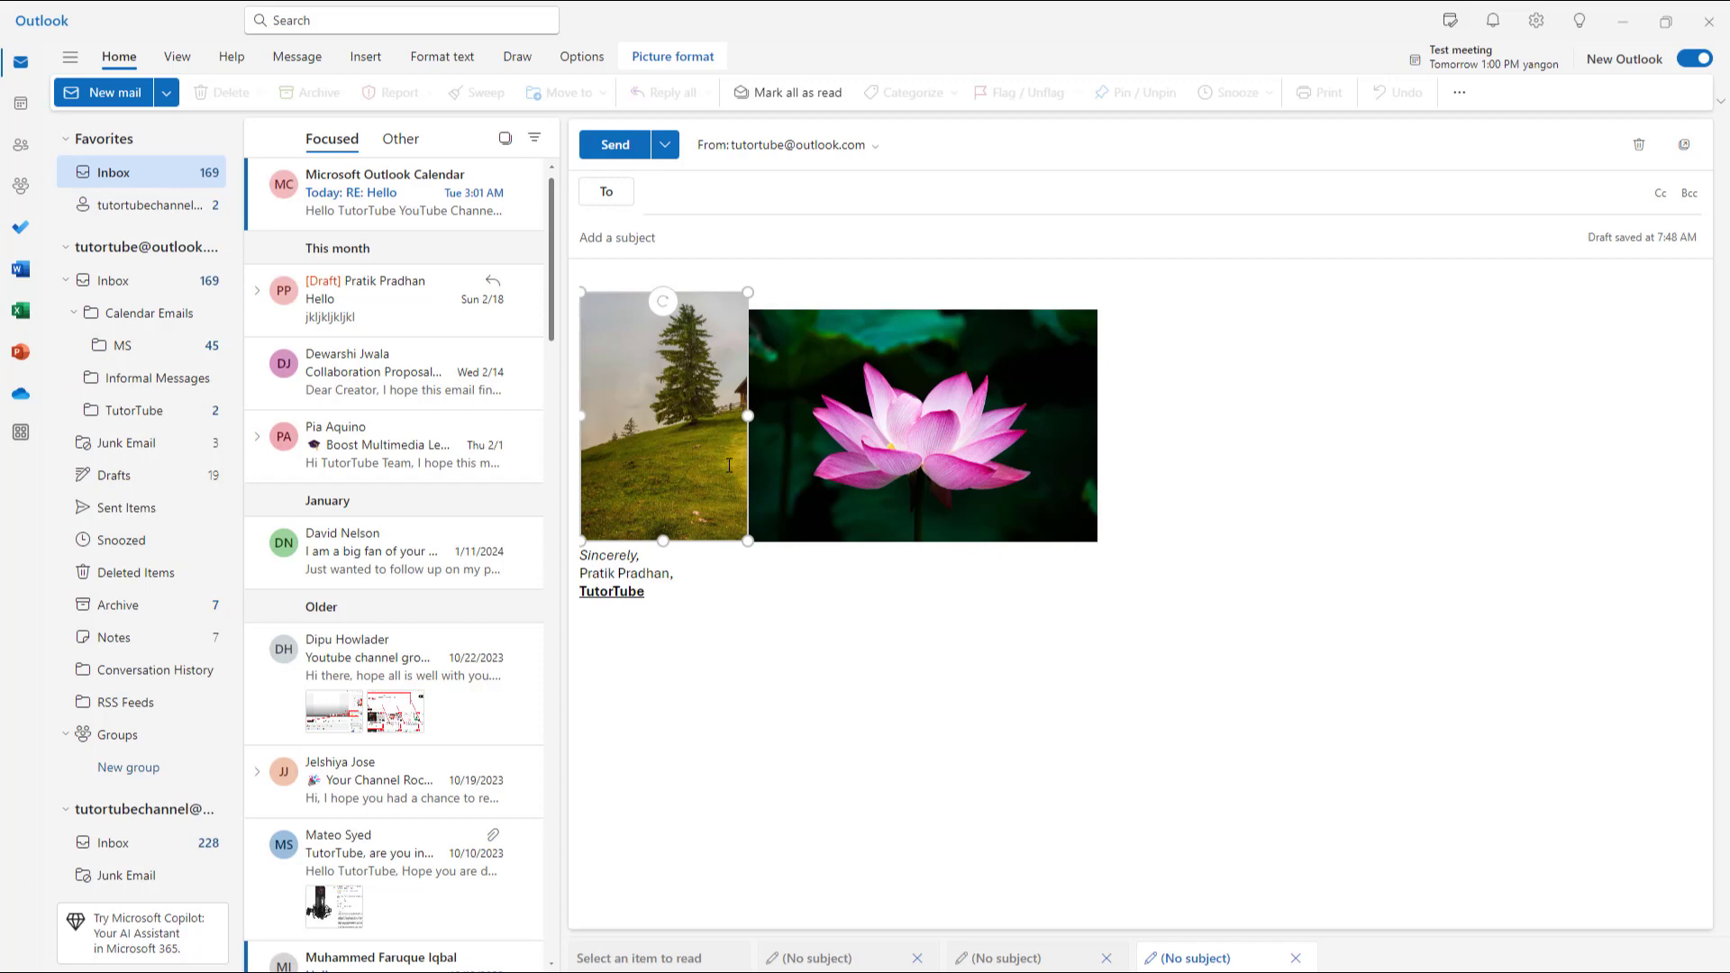